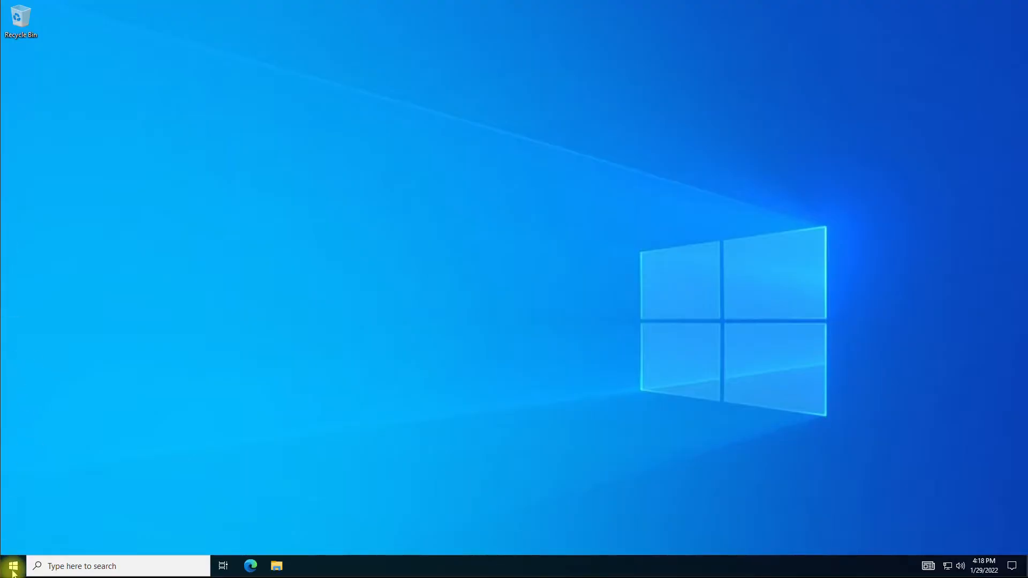
# Launch Modbus Monitor XPF from the Windows taskbar.
pyautogui.click(12, 566)
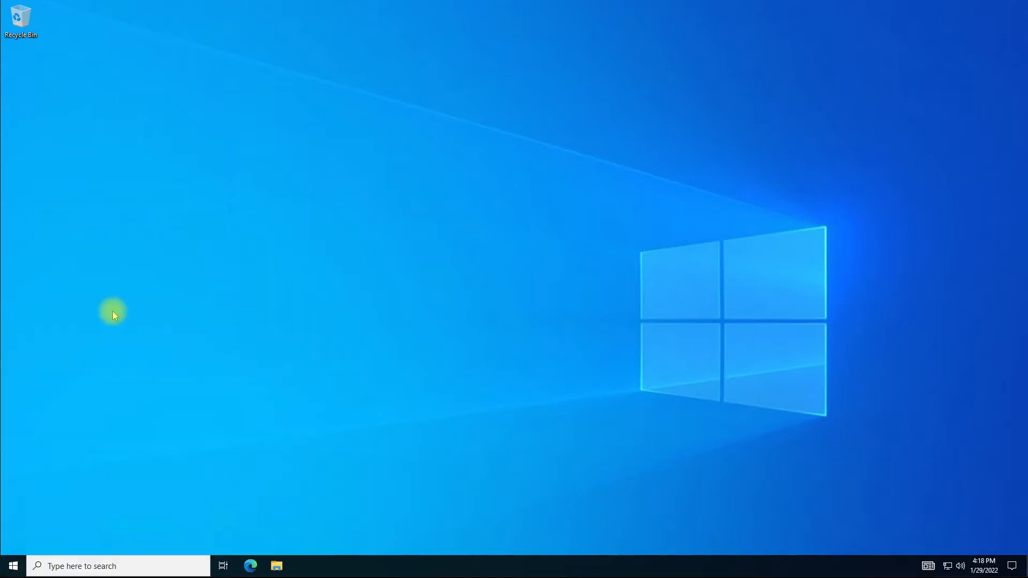
pyautogui.click(276, 566)
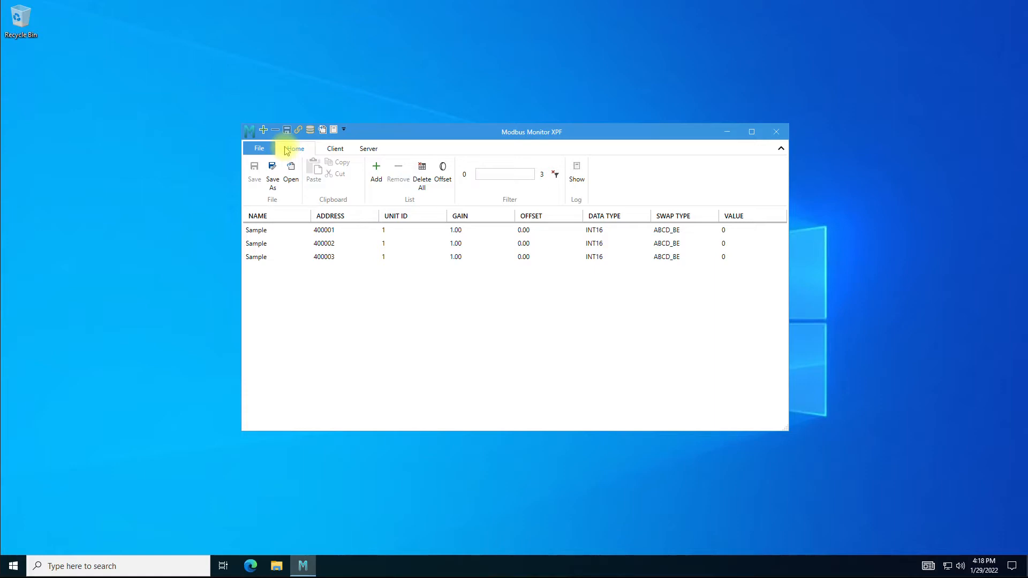
pyautogui.moveTo(294, 149)
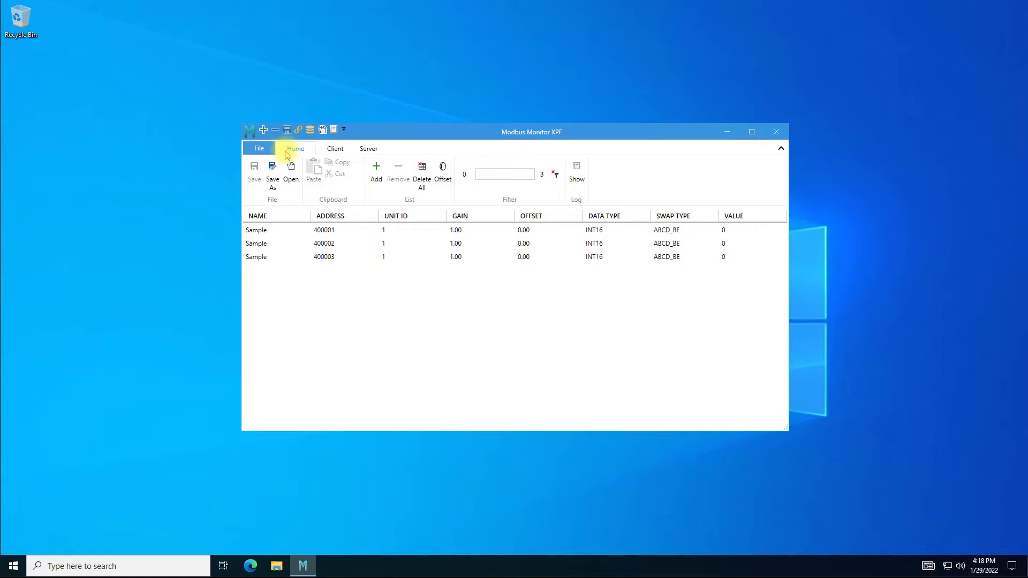
pyautogui.moveTo(274, 206)
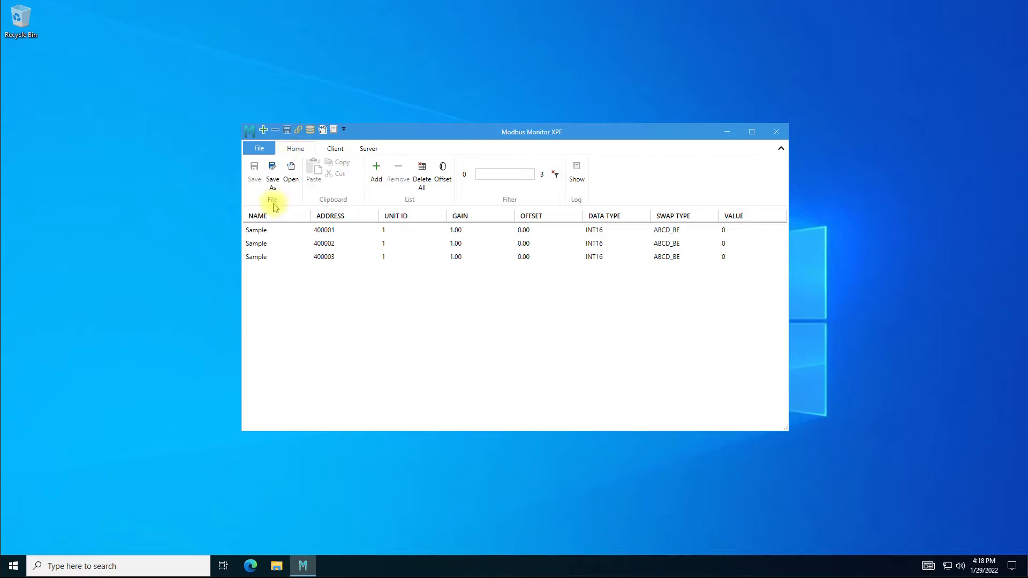
pyautogui.moveTo(271, 172)
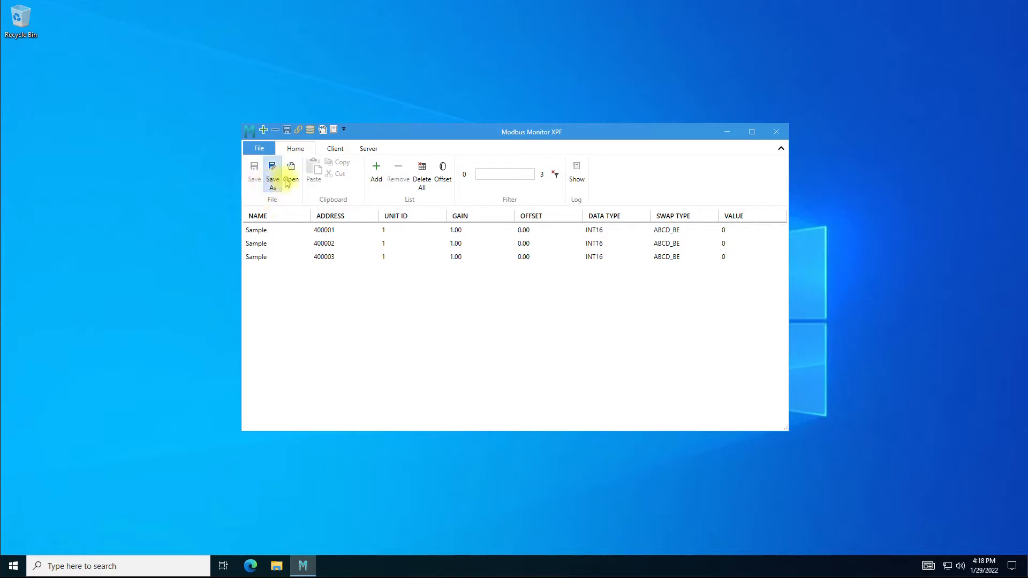
pyautogui.moveTo(254, 177)
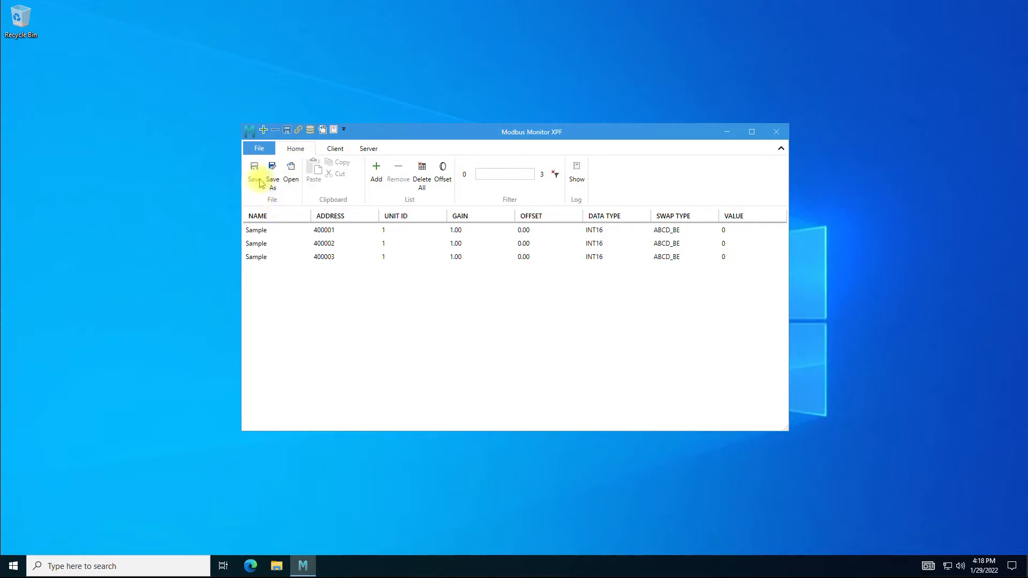
# Open Ultrasound Device Modbus Map.csv from Documents, replacing the sample points.
pyautogui.click(290, 173)
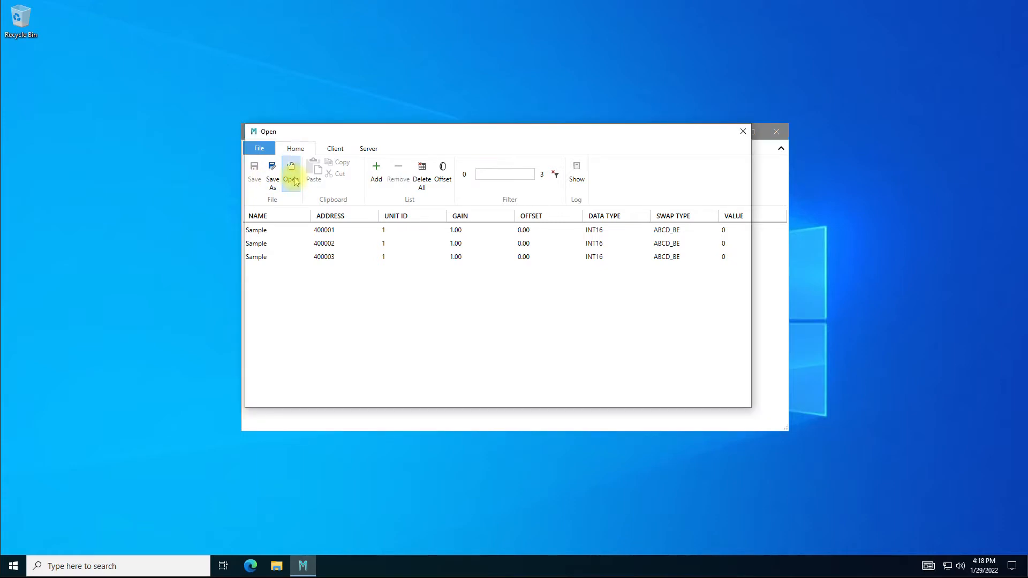
pyautogui.click(290, 173)
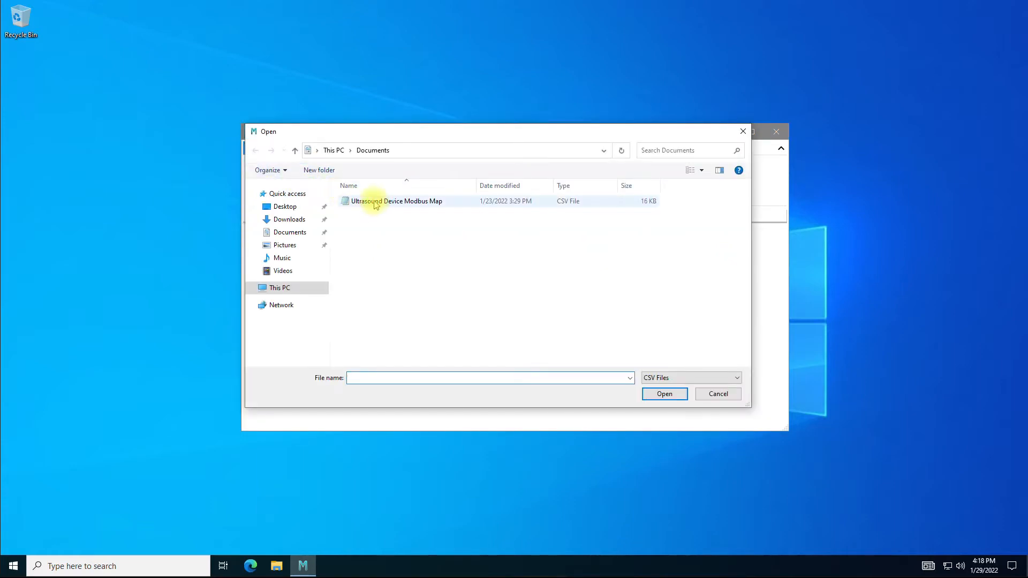
pyautogui.click(398, 200)
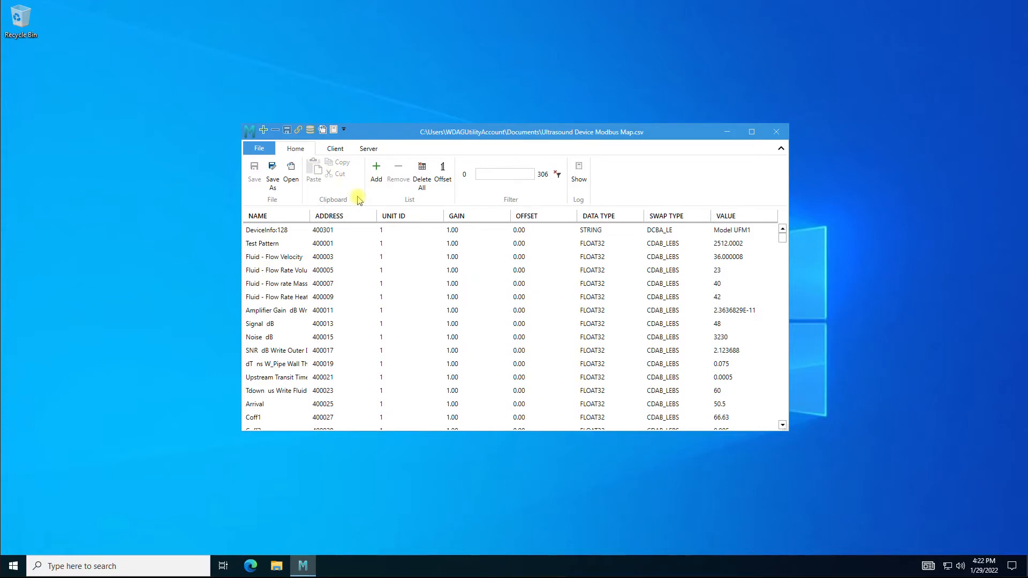
pyautogui.moveTo(418, 205)
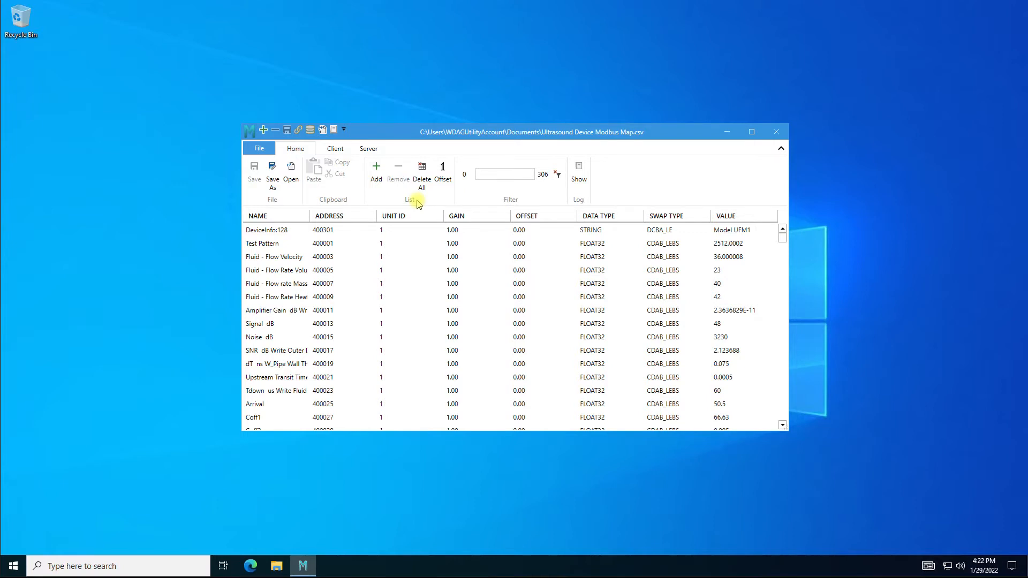
pyautogui.moveTo(443, 173)
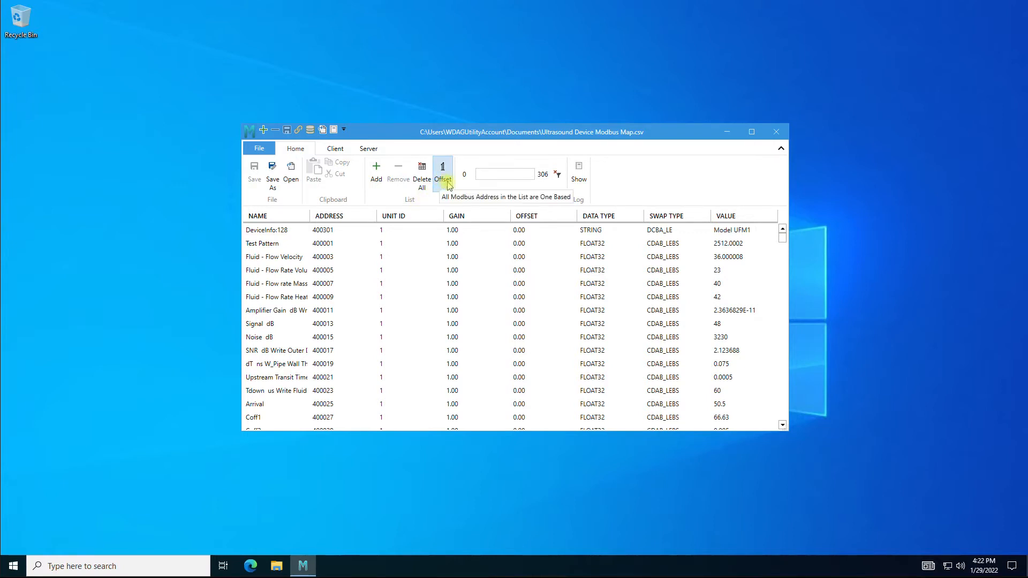
# Check the Offset tooltip, then filter point names by 'luid'.
pyautogui.click(441, 173)
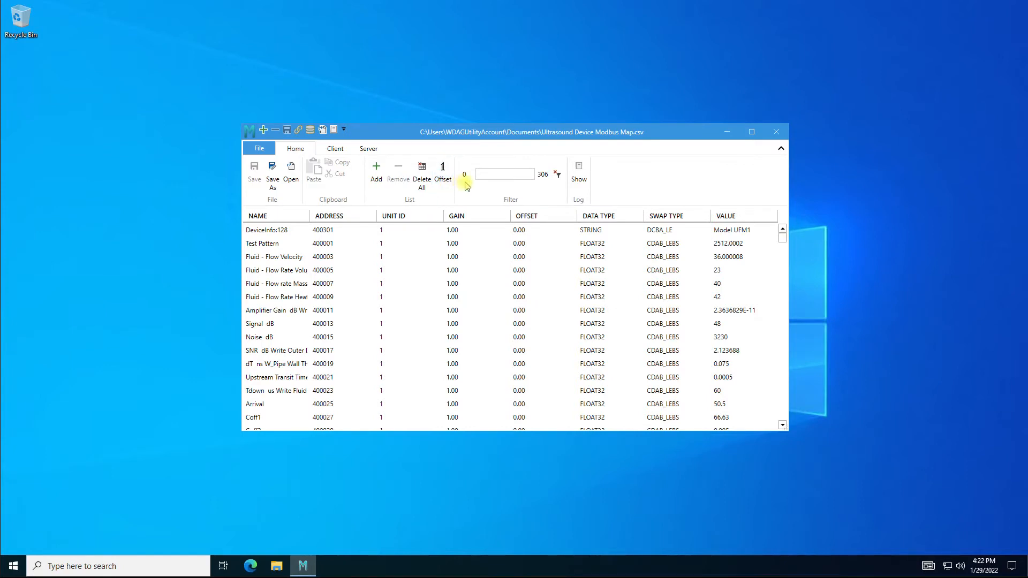
pyautogui.moveTo(505, 202)
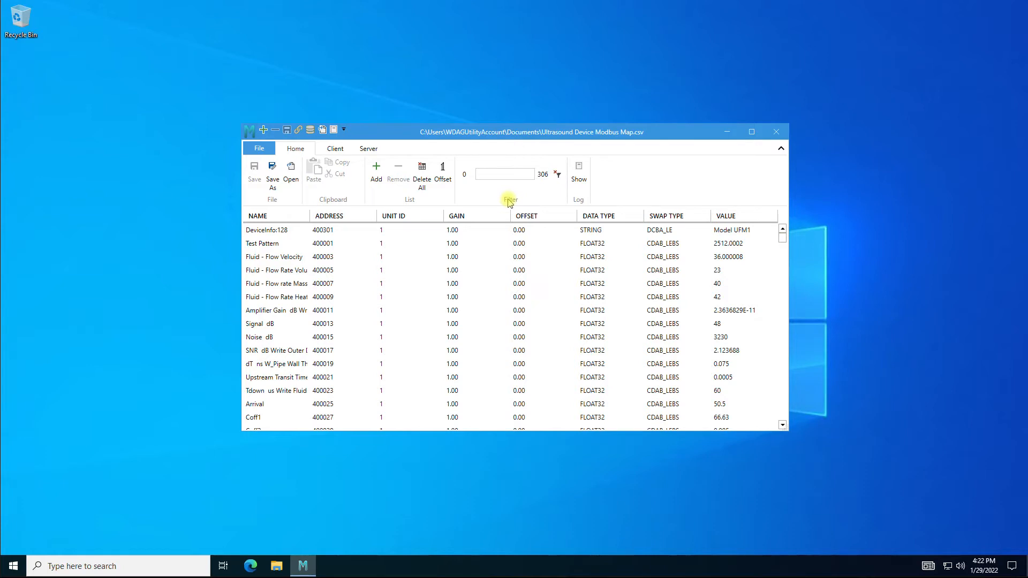
pyautogui.click(503, 175)
pyautogui.write('f')
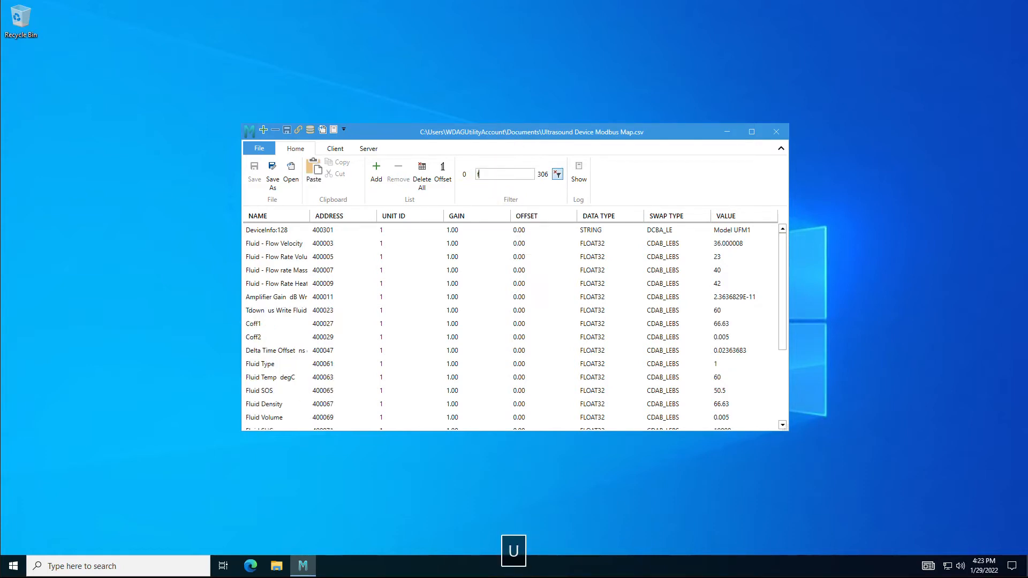
pyautogui.write('luid')
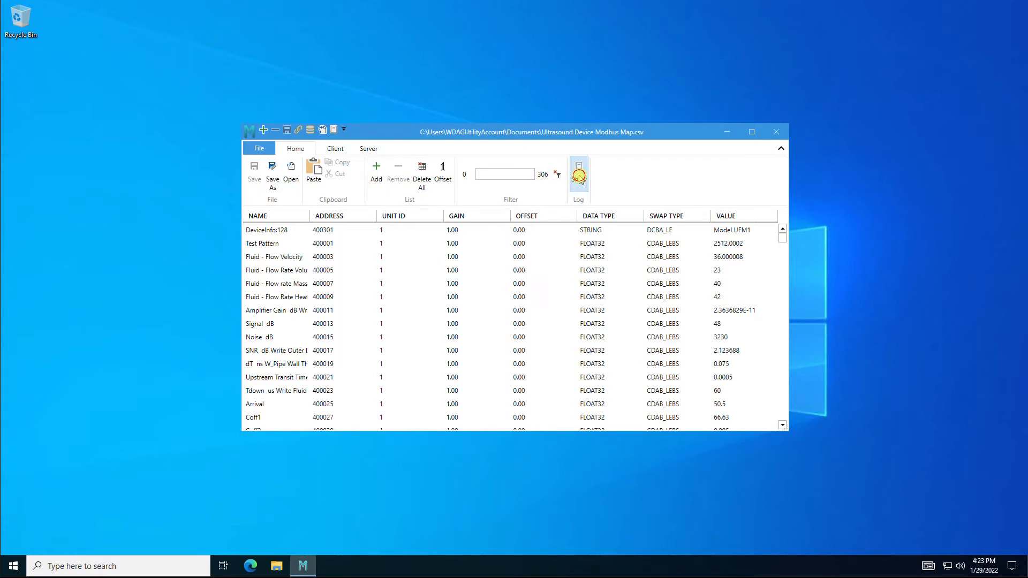
pyautogui.click(578, 174)
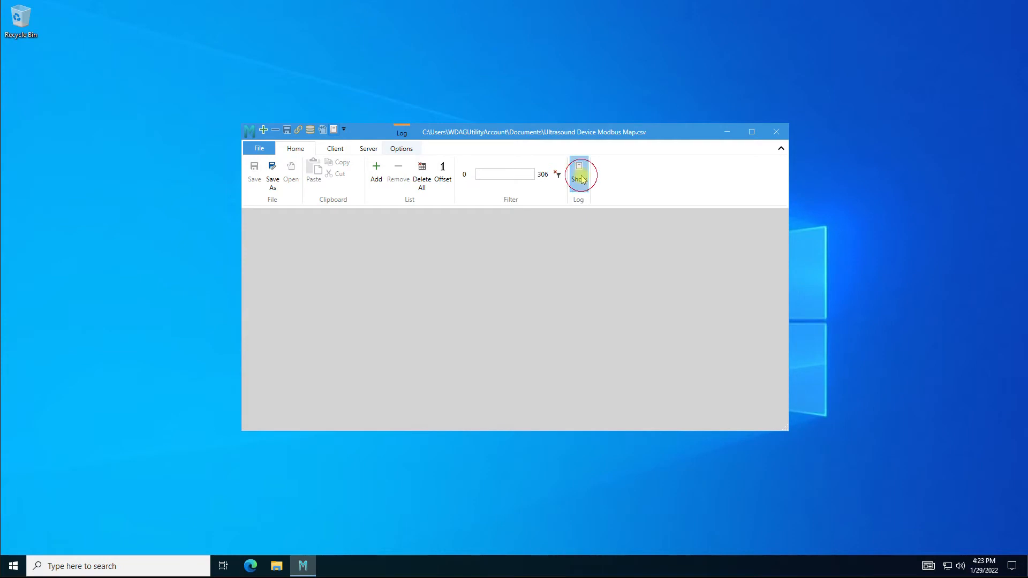
pyautogui.click(578, 174)
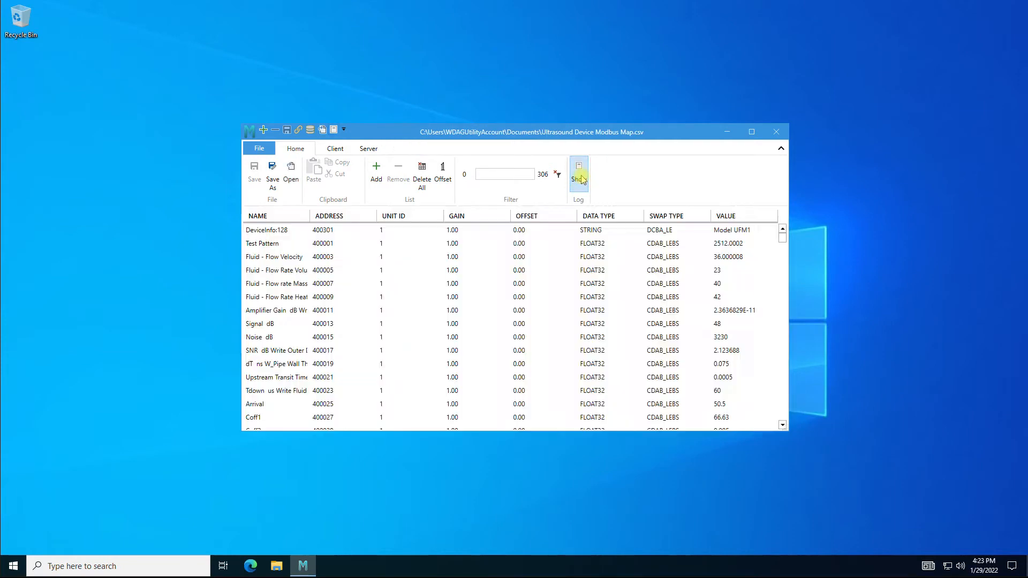
pyautogui.moveTo(579, 183)
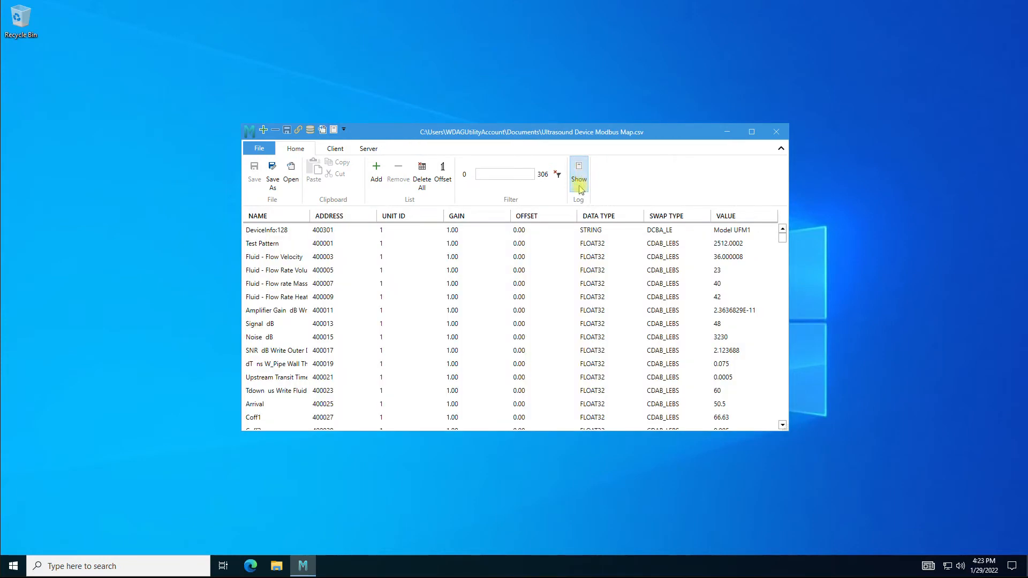
pyautogui.moveTo(334, 129)
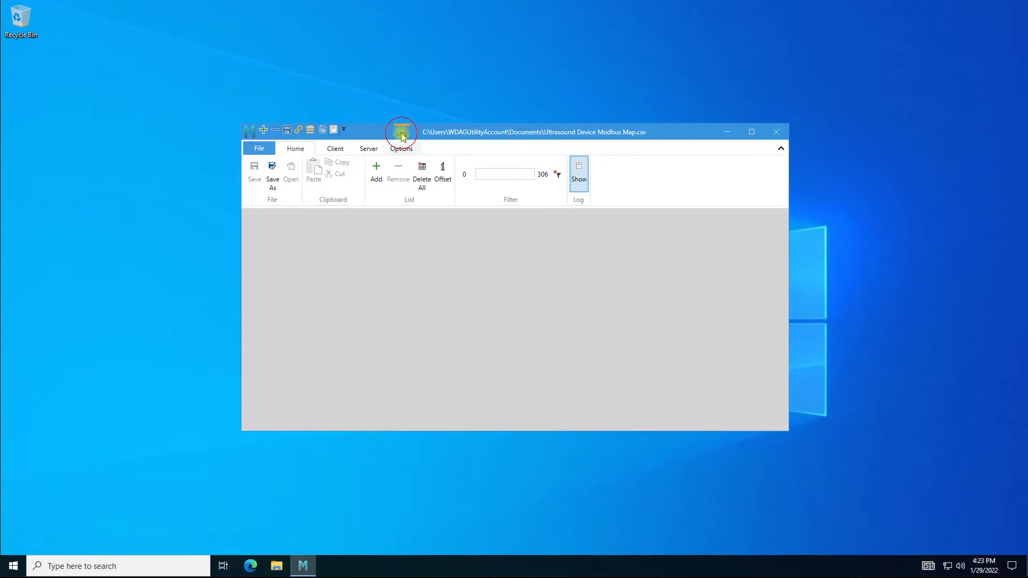
pyautogui.click(401, 131)
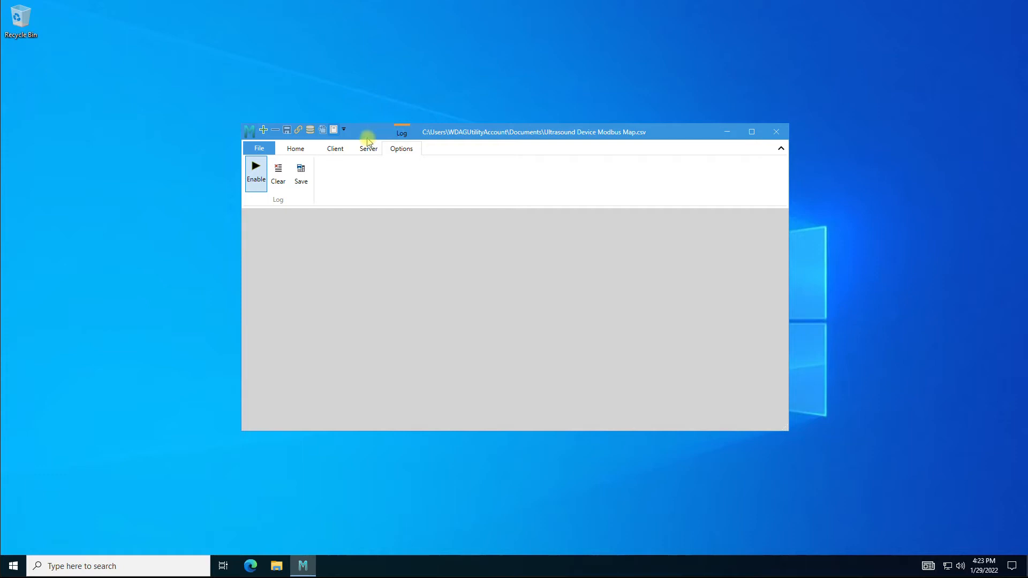
pyautogui.click(295, 149)
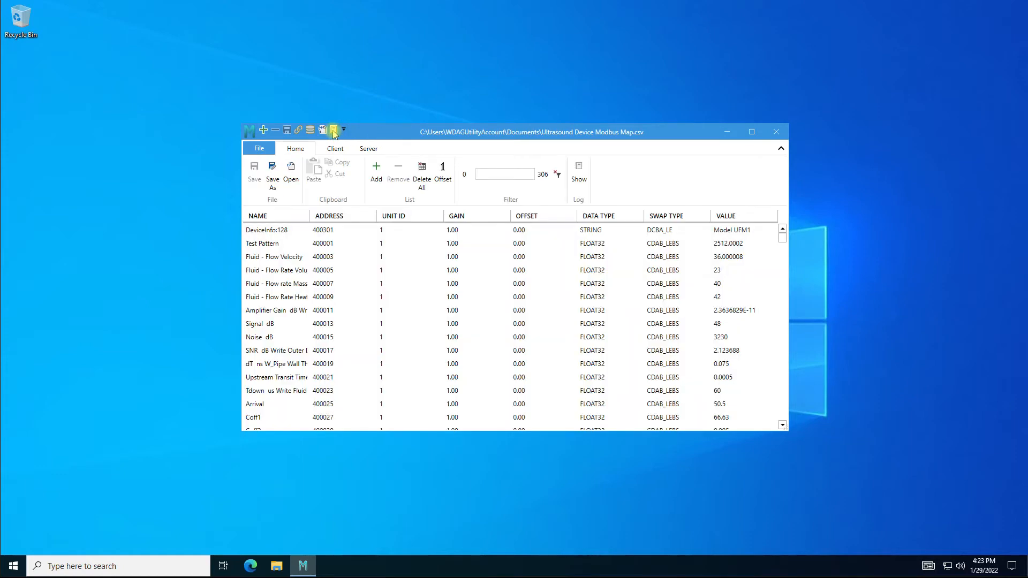
# Delete the Test Pattern and Fluid - Flow Velocity points.
pyautogui.click(322, 243)
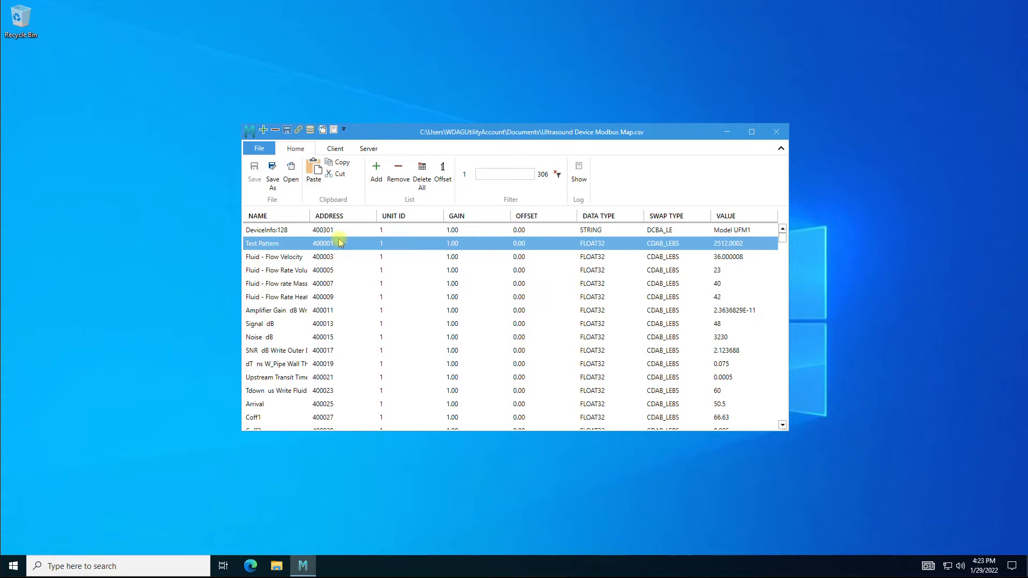
pyautogui.press('Delete')
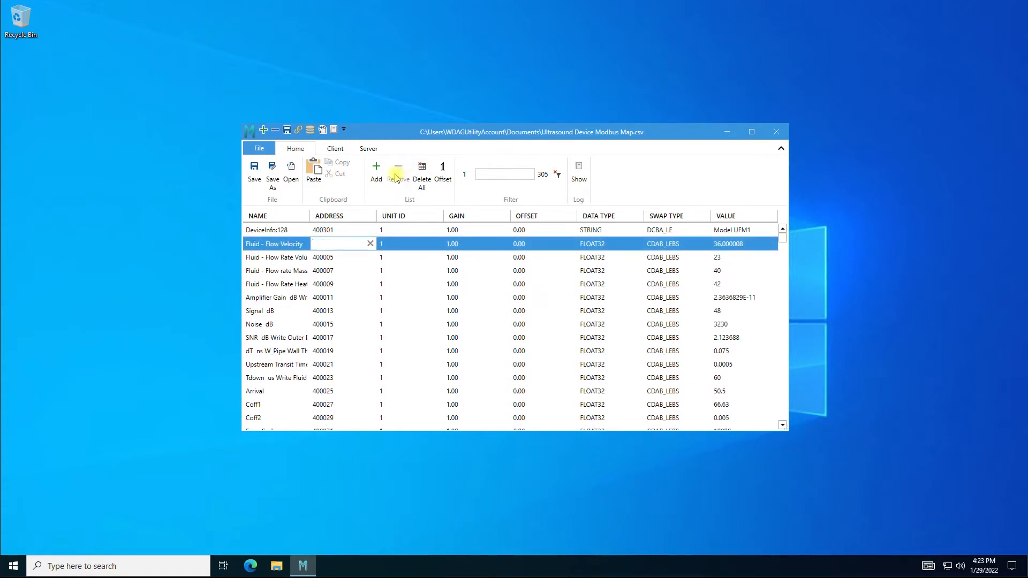
pyautogui.click(397, 170)
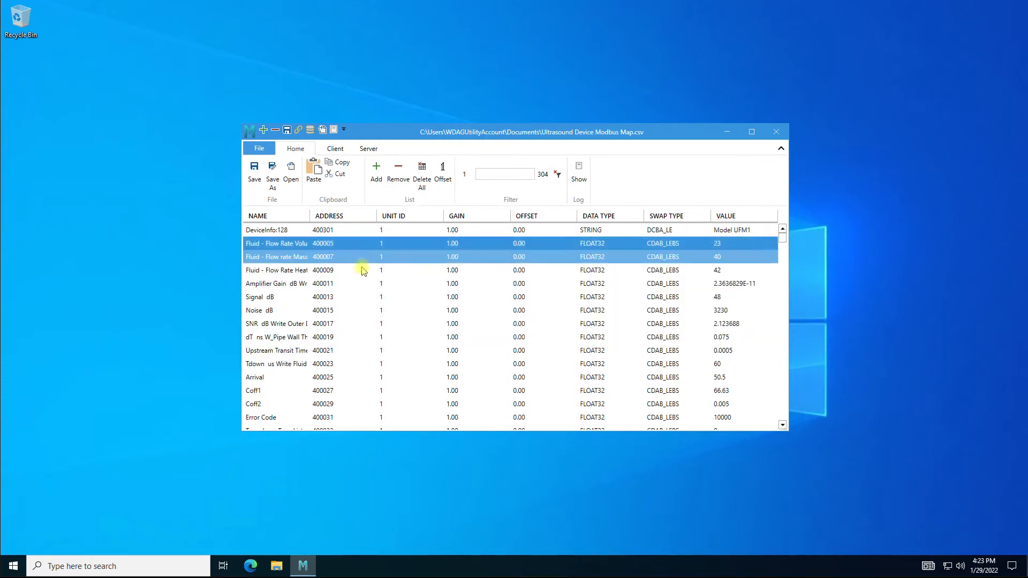
# Select a block of points, then try editing the Coff1 point's address.
pyautogui.click(364, 377)
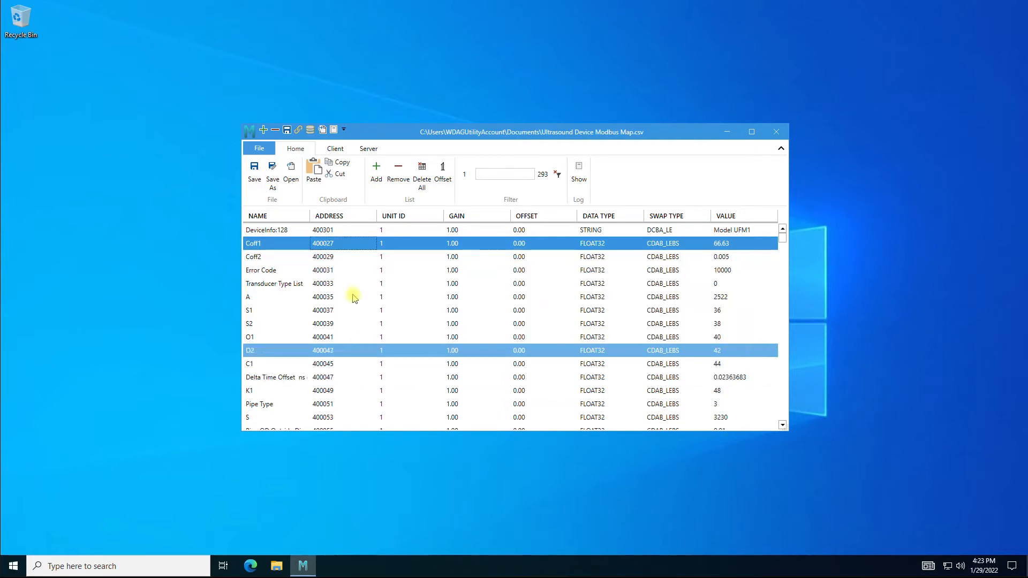
pyautogui.click(321, 243)
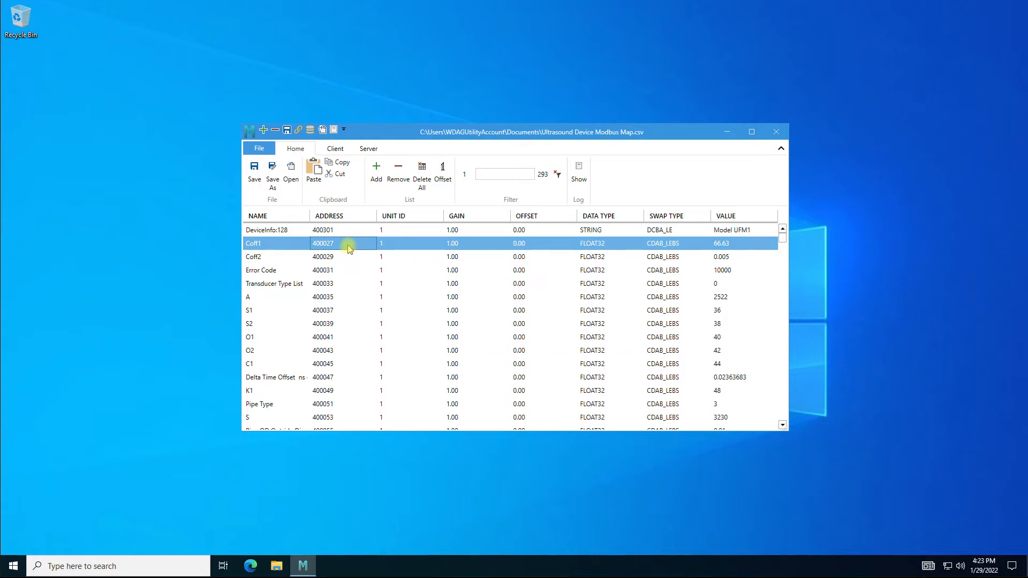
pyautogui.doubleClick(322, 243)
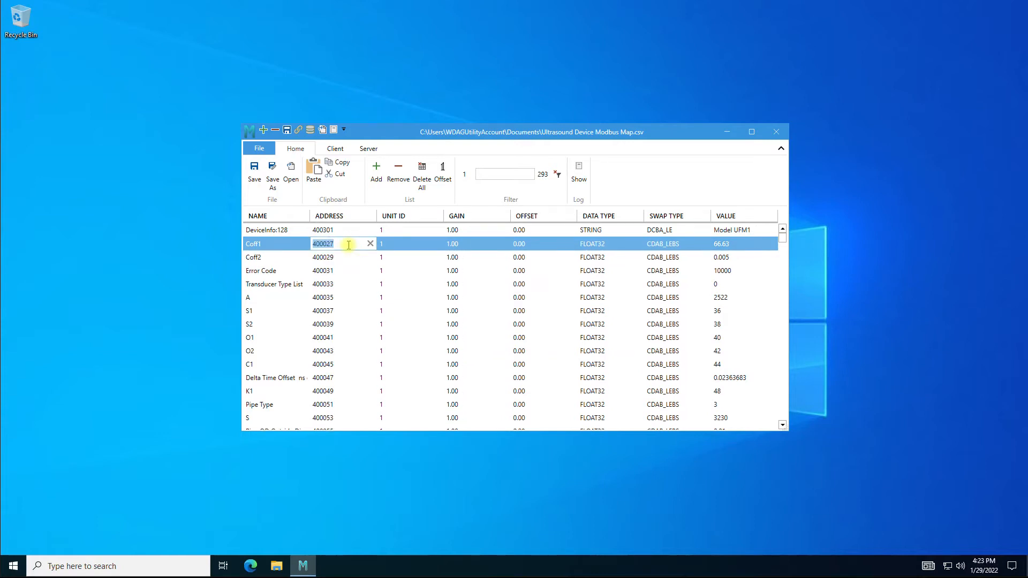
pyautogui.click(285, 297)
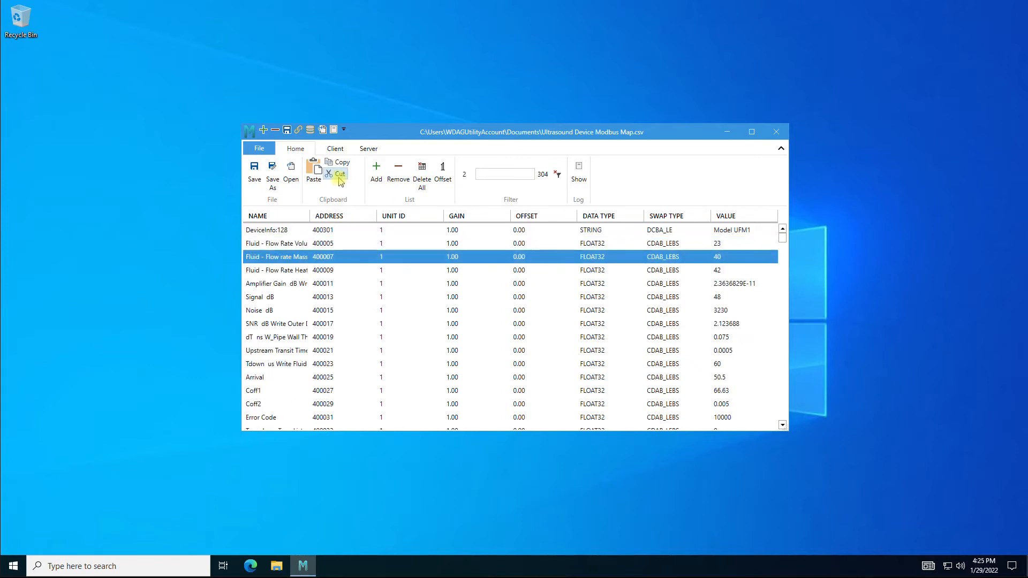
# Cut the flow rate mass point, delete all points, then cancel an Open dialog.
pyautogui.click(398, 170)
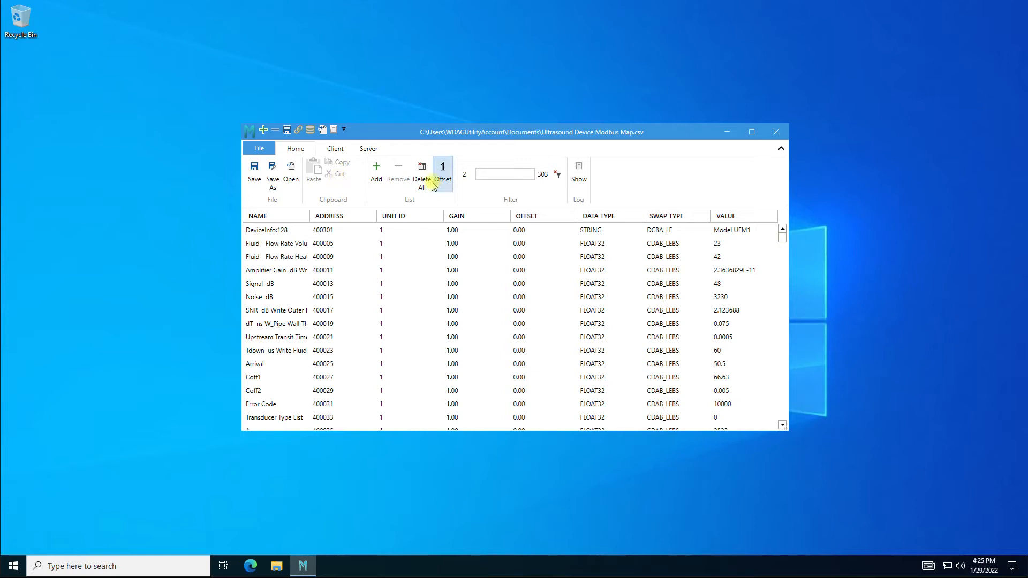
pyautogui.click(421, 173)
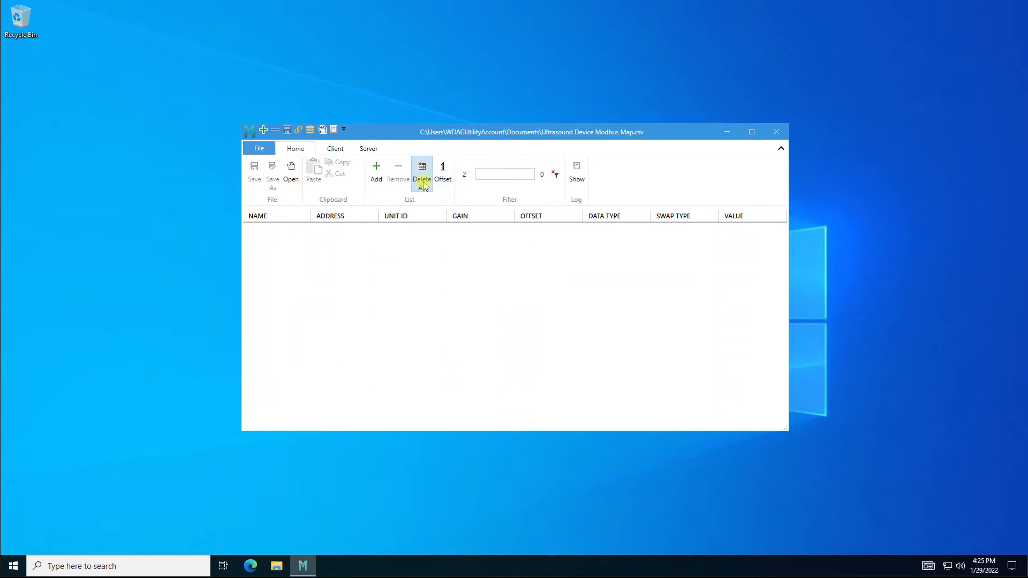
pyautogui.moveTo(290, 175)
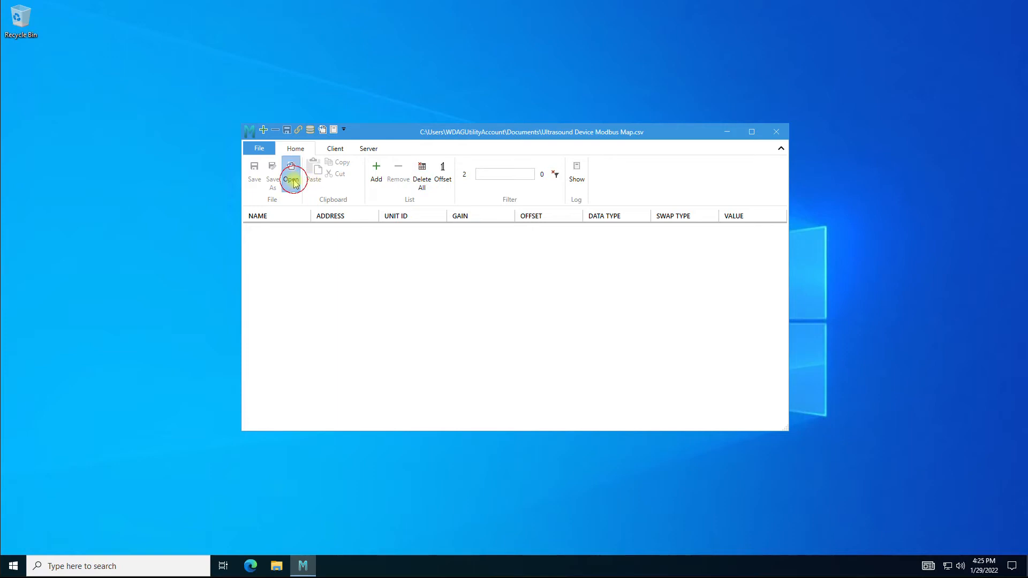
pyautogui.click(291, 177)
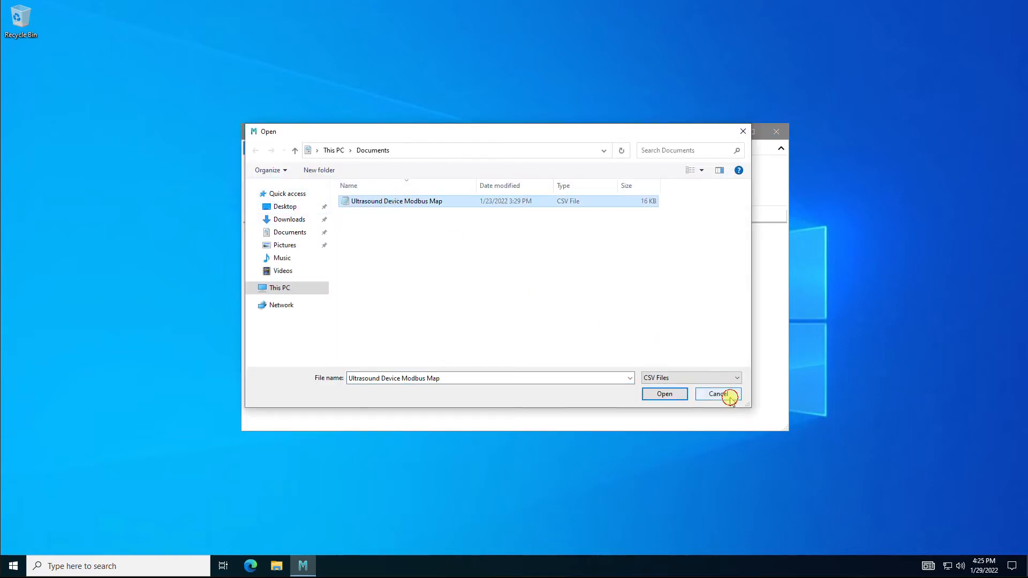
pyautogui.click(663, 394)
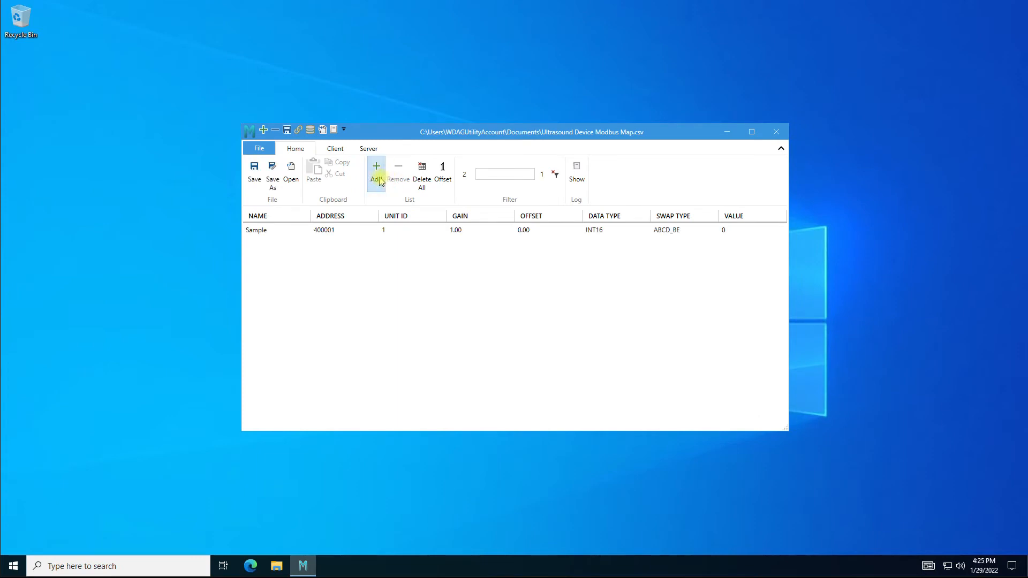
# Add a second Sample point and set its data type to UINT64.
pyautogui.click(681, 230)
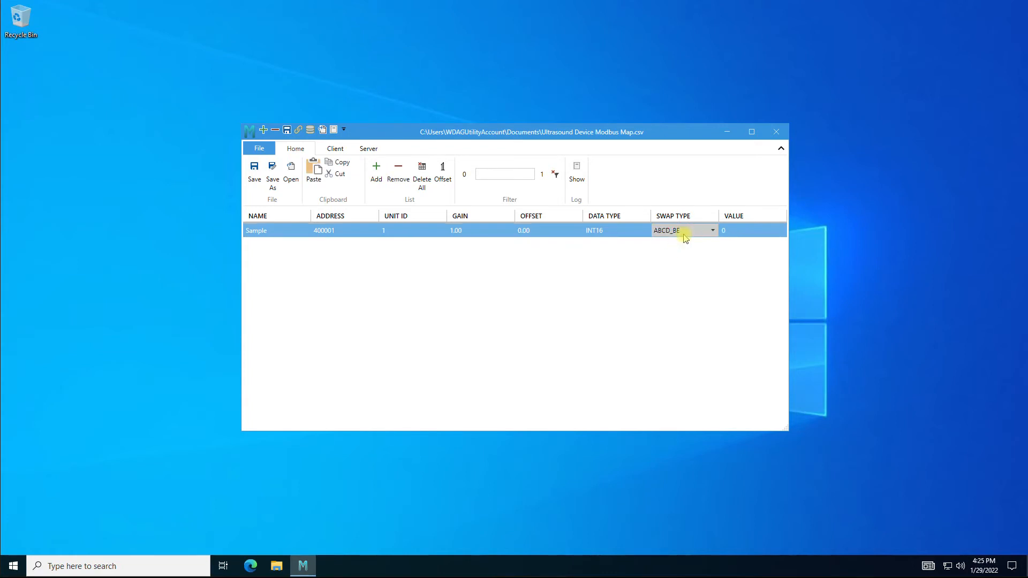
pyautogui.click(712, 230)
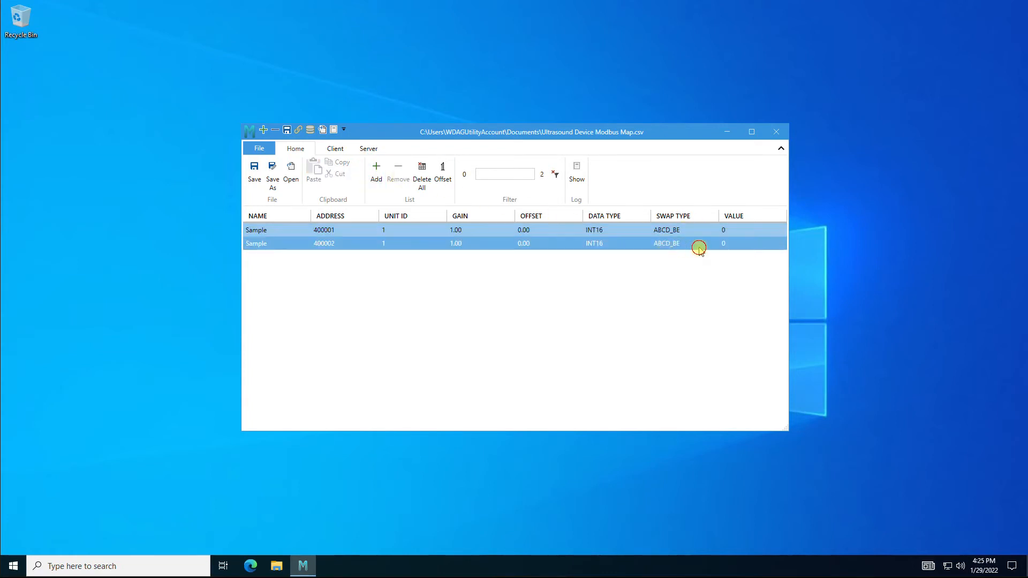
pyautogui.click(683, 243)
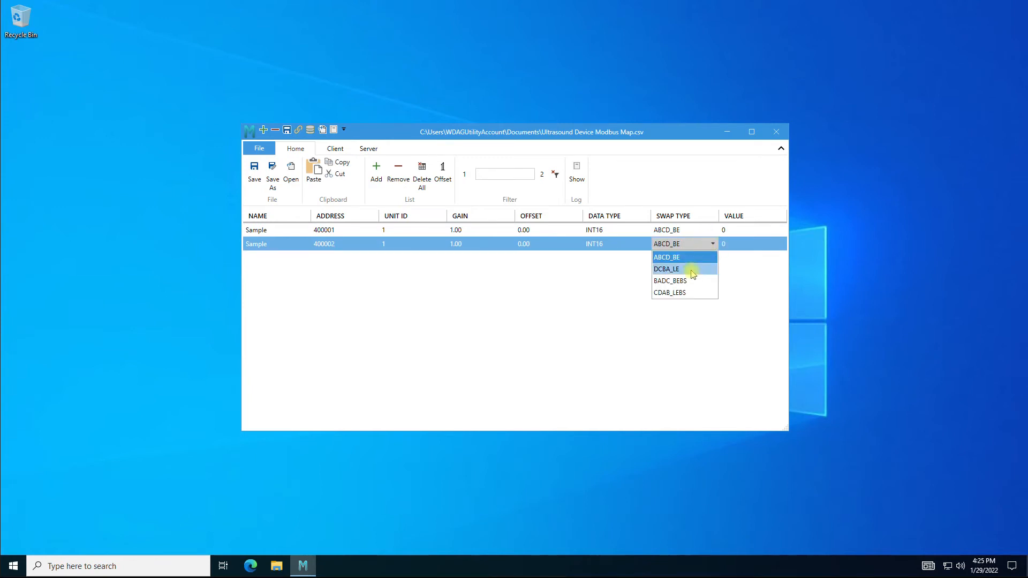
pyautogui.click(615, 243)
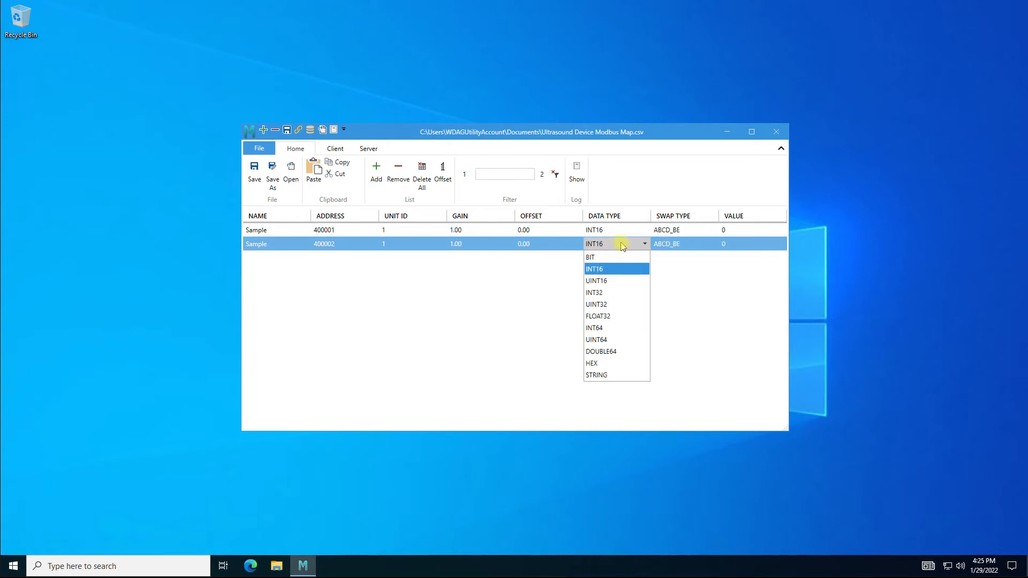
pyautogui.click(596, 339)
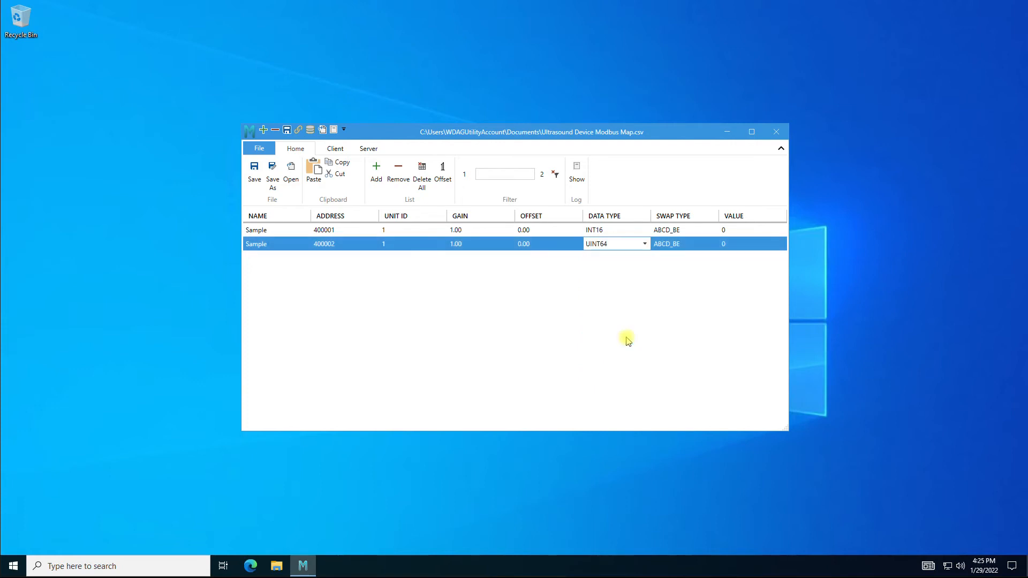
pyautogui.moveTo(376, 172)
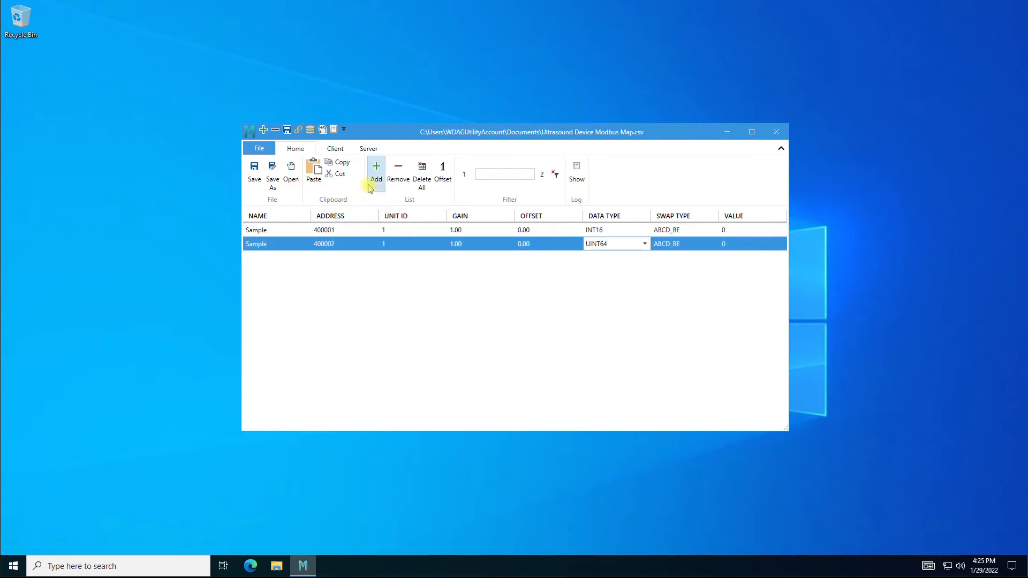
# Append more UINT64 Sample points, up to address 400018.
pyautogui.click(376, 172)
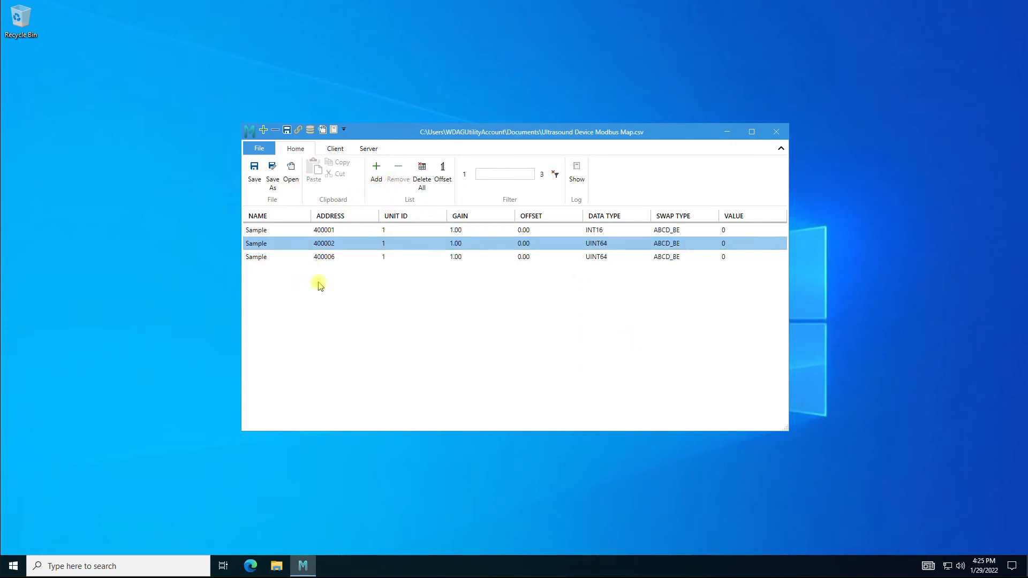
pyautogui.click(324, 256)
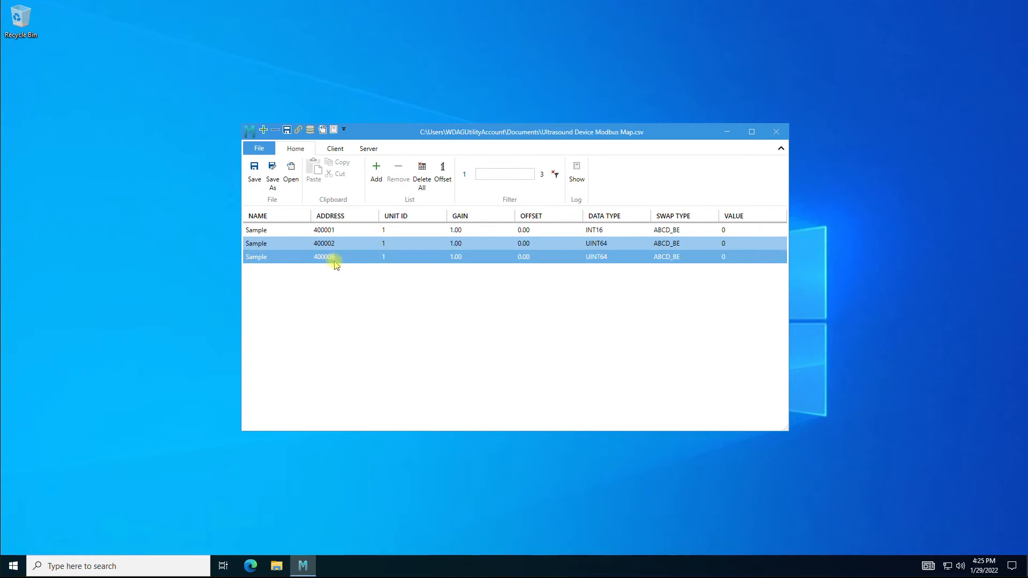
pyautogui.click(375, 171)
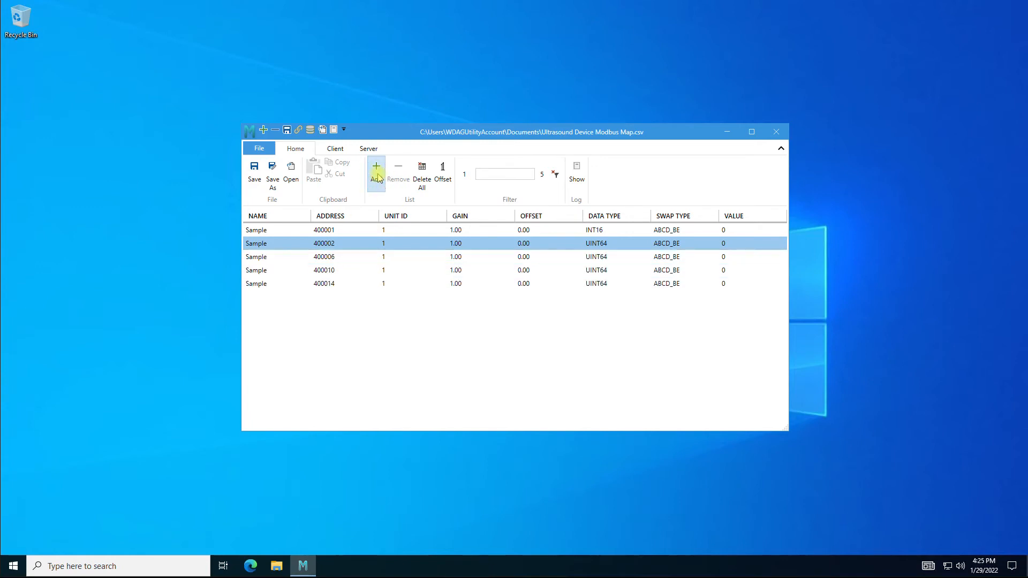
pyautogui.click(375, 170)
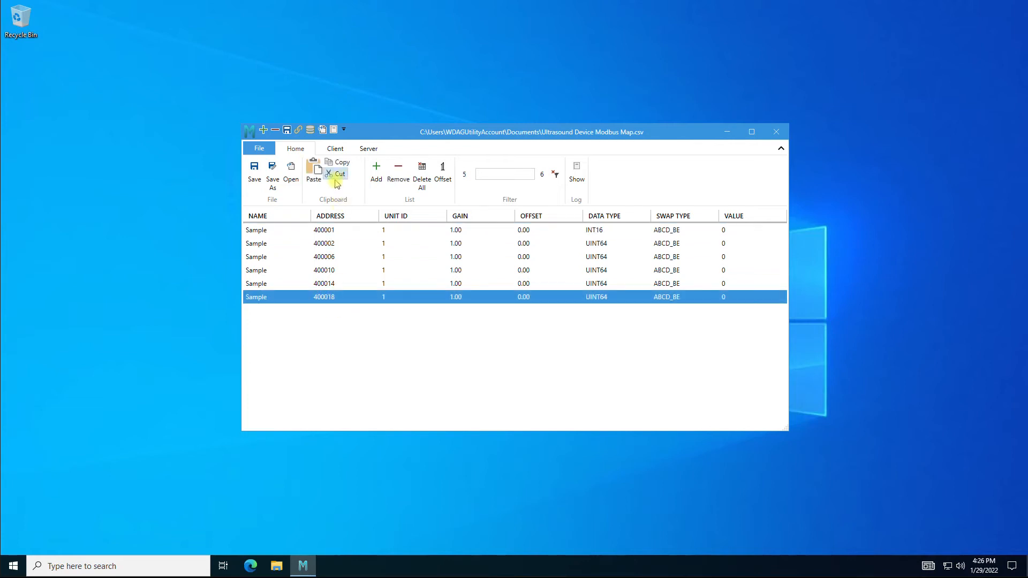
# Paste Fluid - Flow rate Mass copies until four rows sit at address 400007.
pyautogui.click(313, 173)
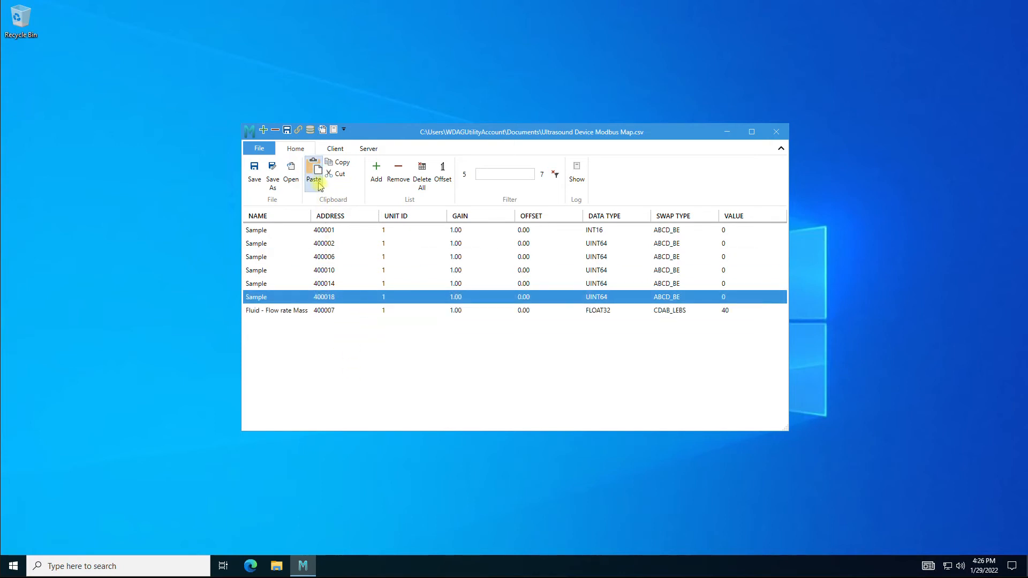
pyautogui.click(313, 169)
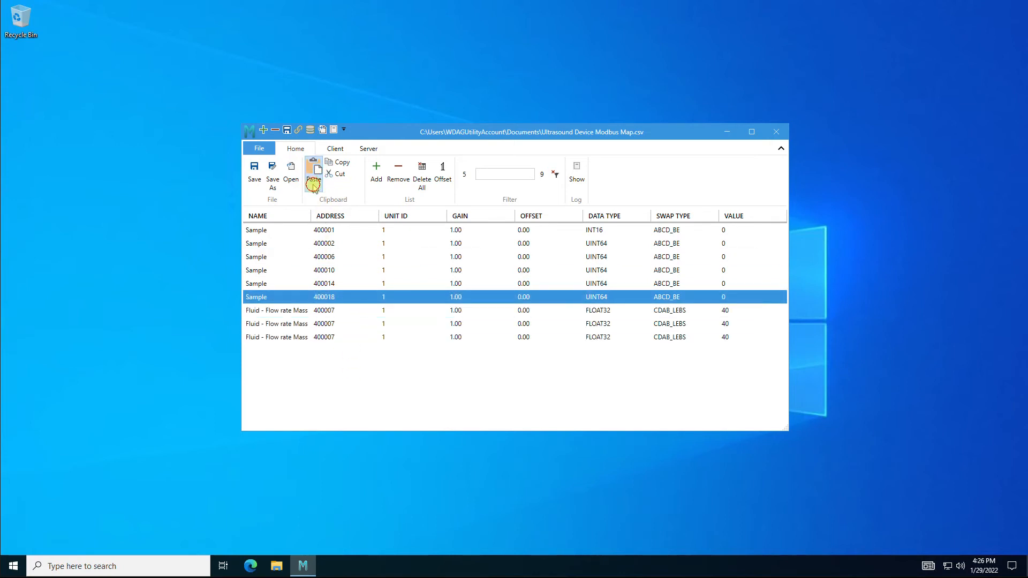
pyautogui.click(313, 175)
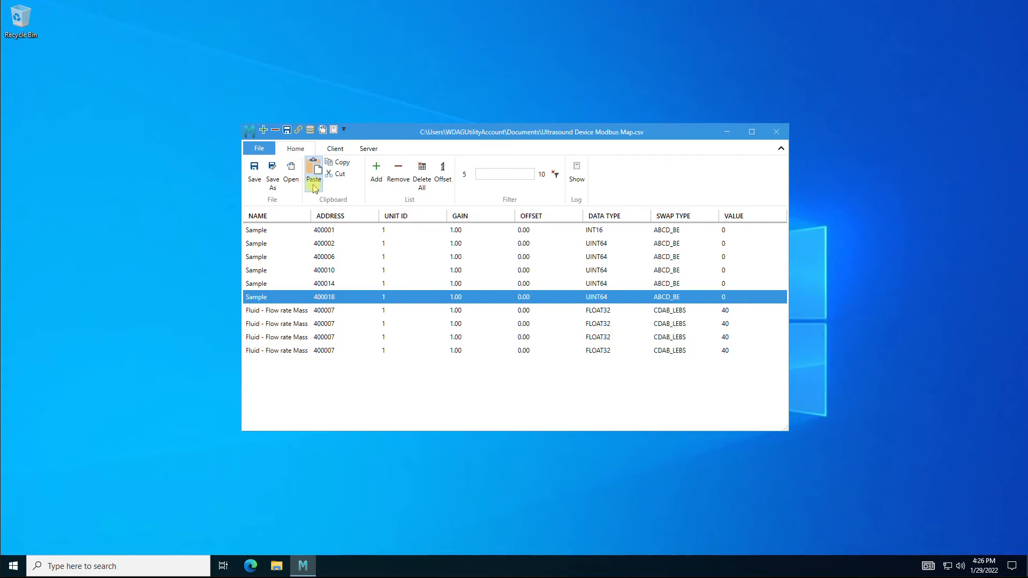
pyautogui.moveTo(308, 191)
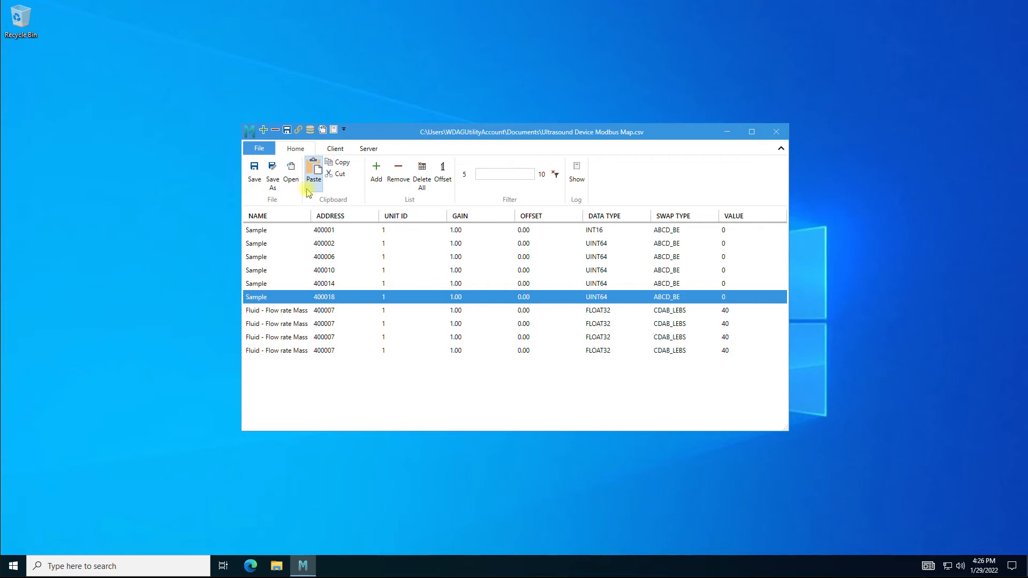
pyautogui.moveTo(509, 184)
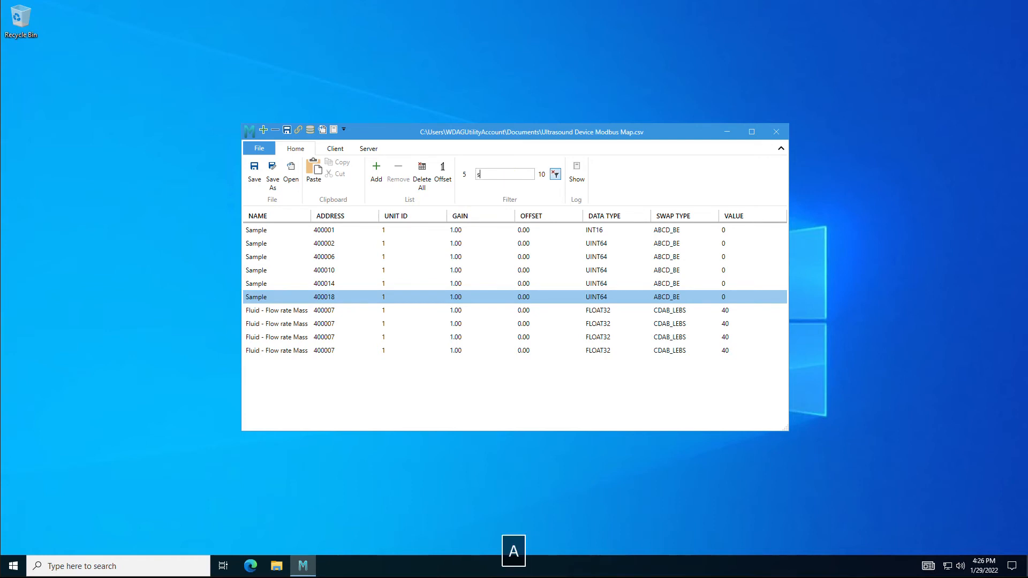
# Filter point names by 'sample', then by 'fl', then clear the filter.
pyautogui.write('sample')
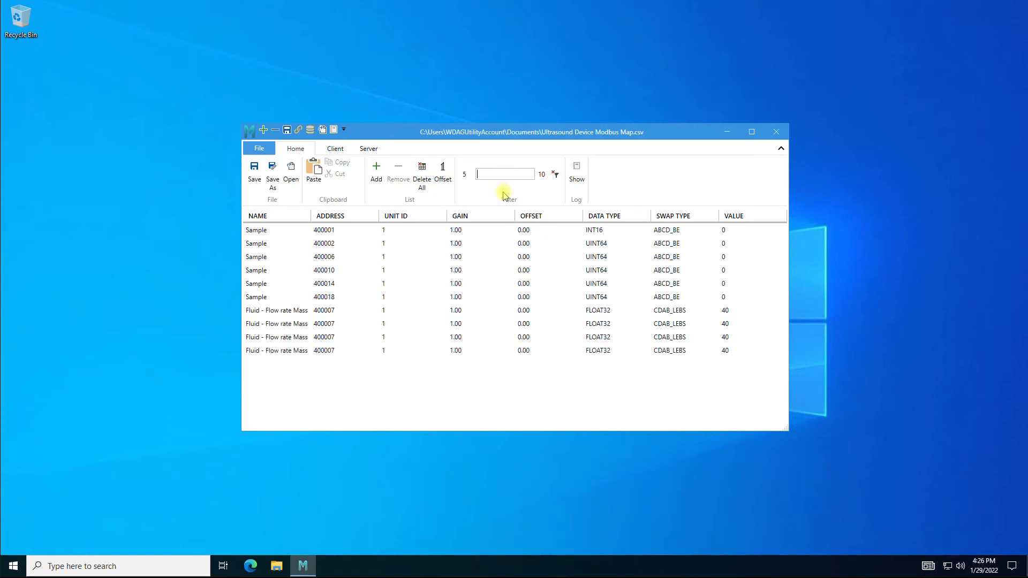
pyautogui.write('fl')
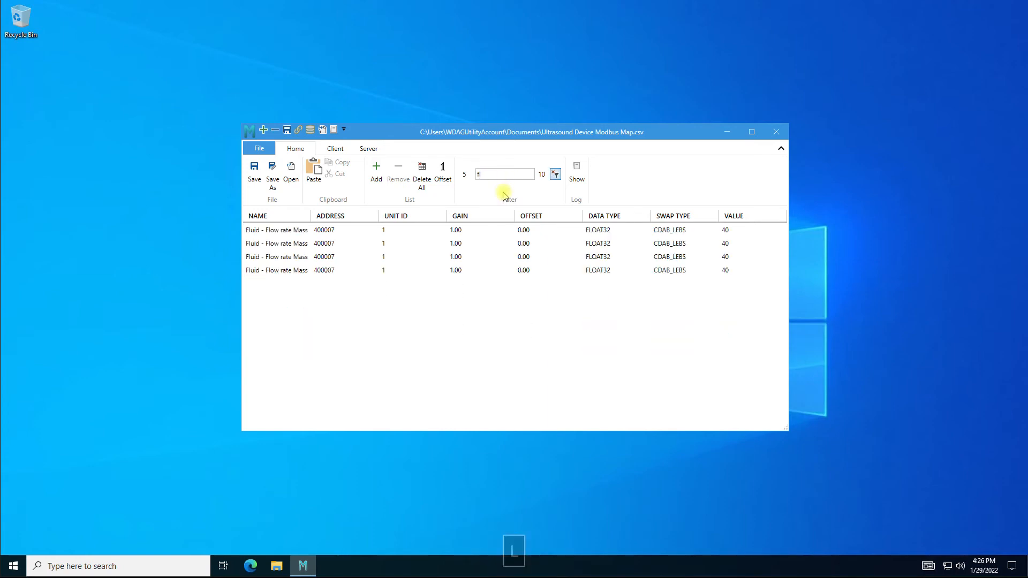
pyautogui.moveTo(555, 174)
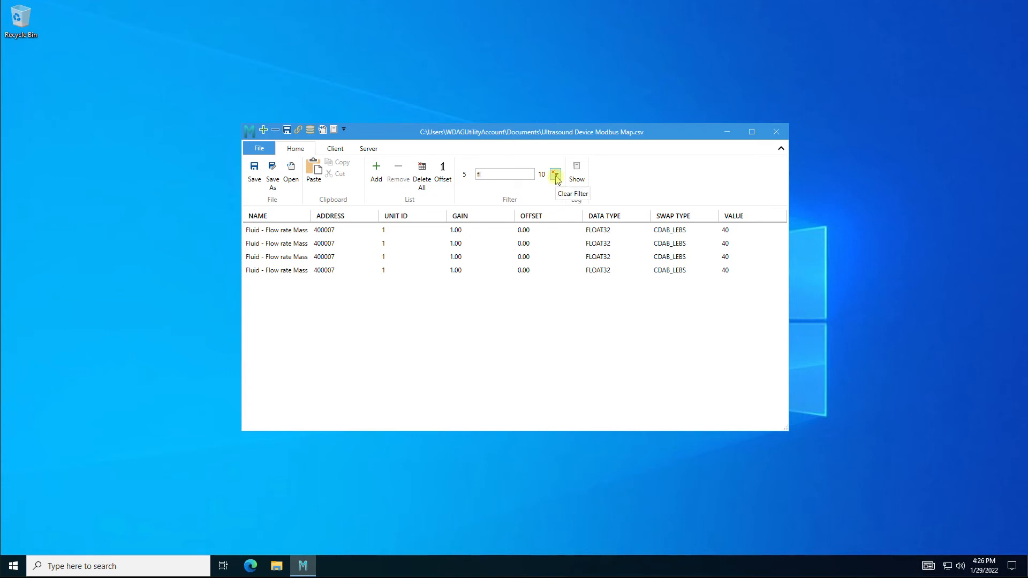
pyautogui.click(554, 176)
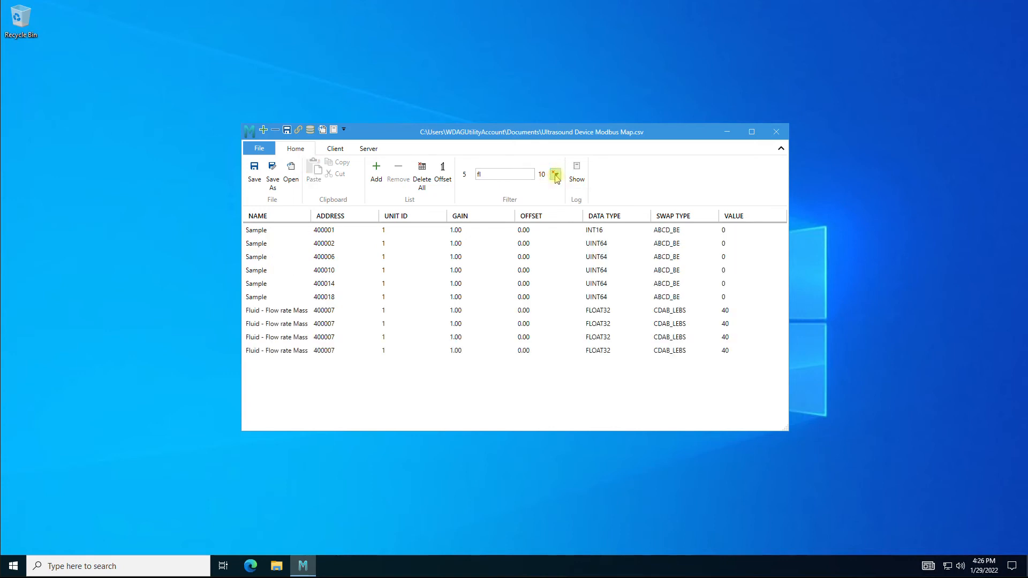
pyautogui.click(554, 175)
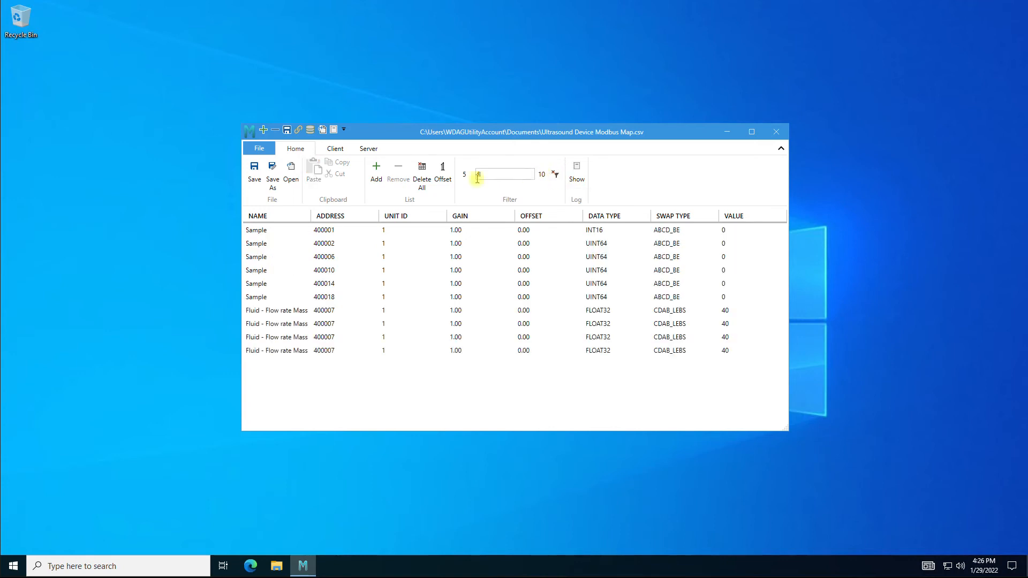
pyautogui.click(258, 148)
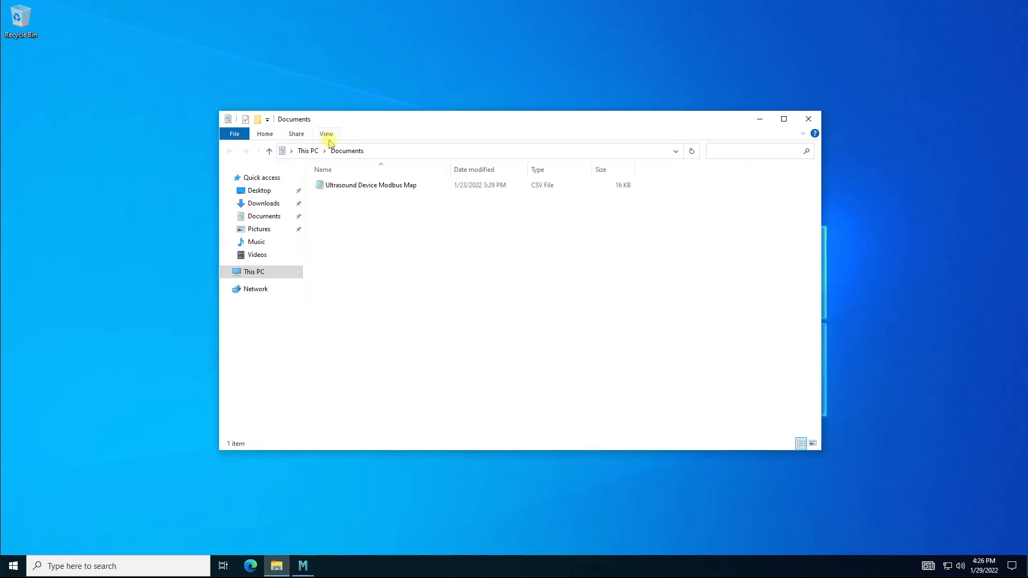
pyautogui.moveTo(373, 154)
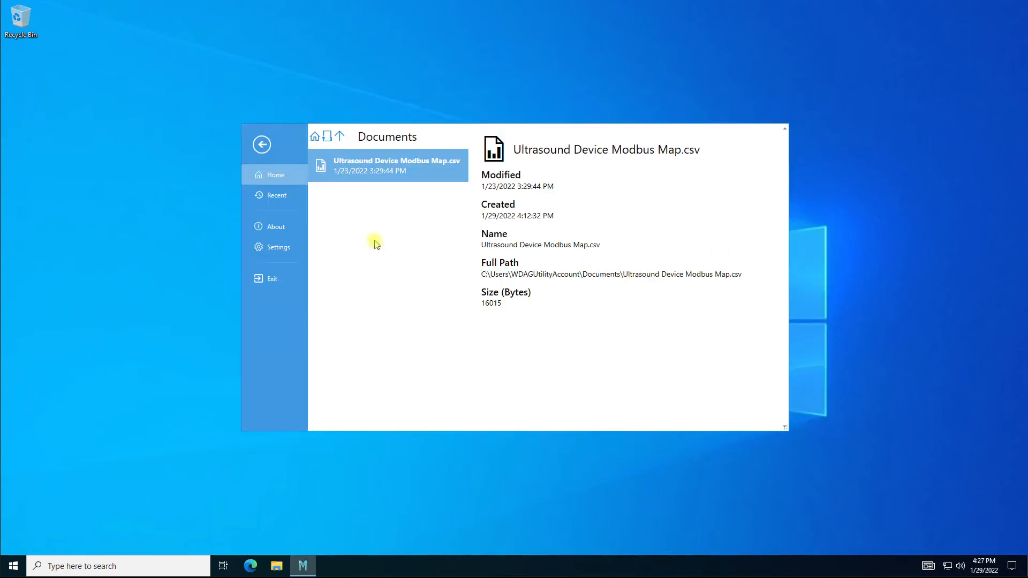
# Go up to the parent user folder, view Recent files, then open Settings.
pyautogui.click(340, 137)
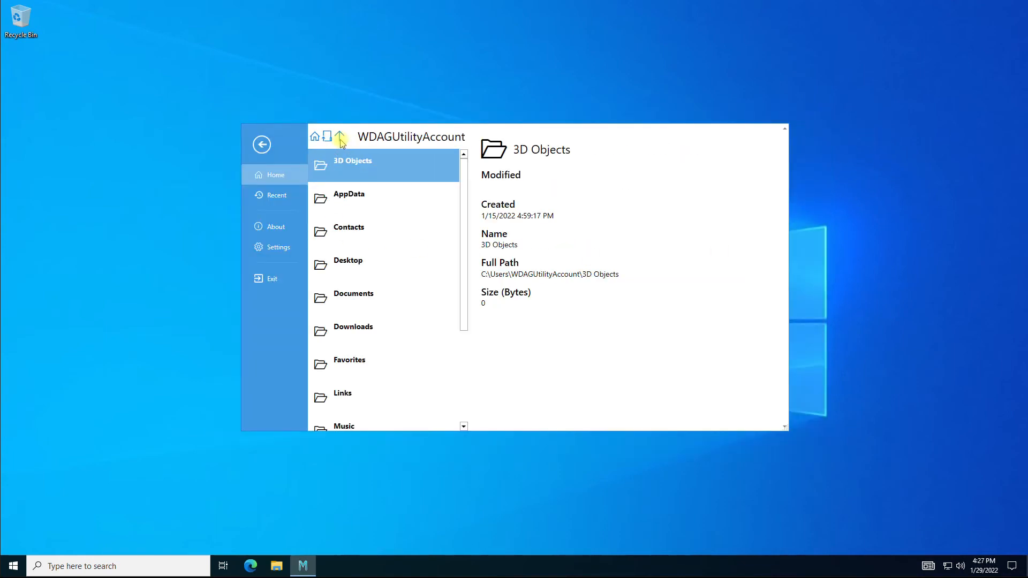
pyautogui.click(276, 195)
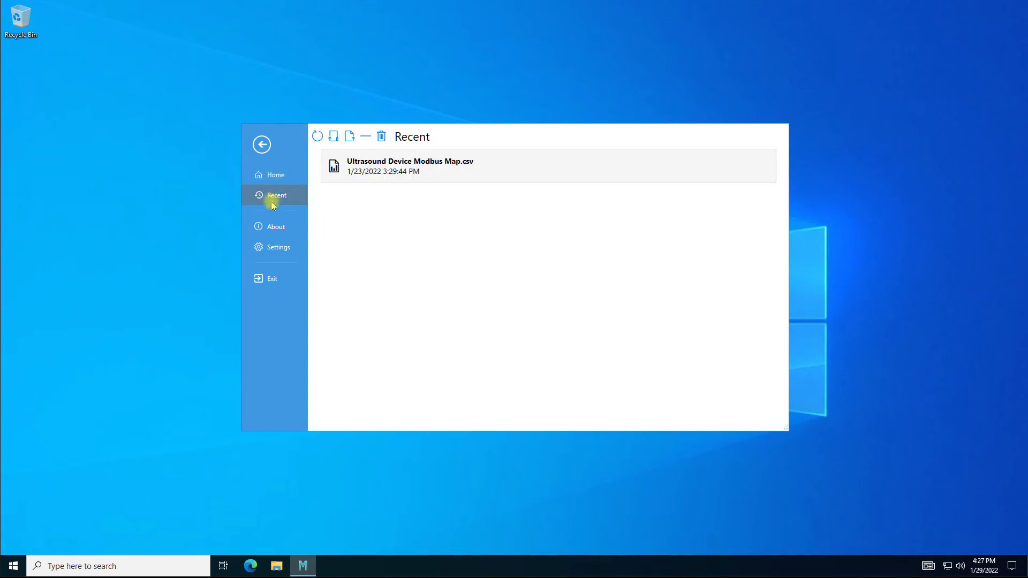
pyautogui.click(277, 247)
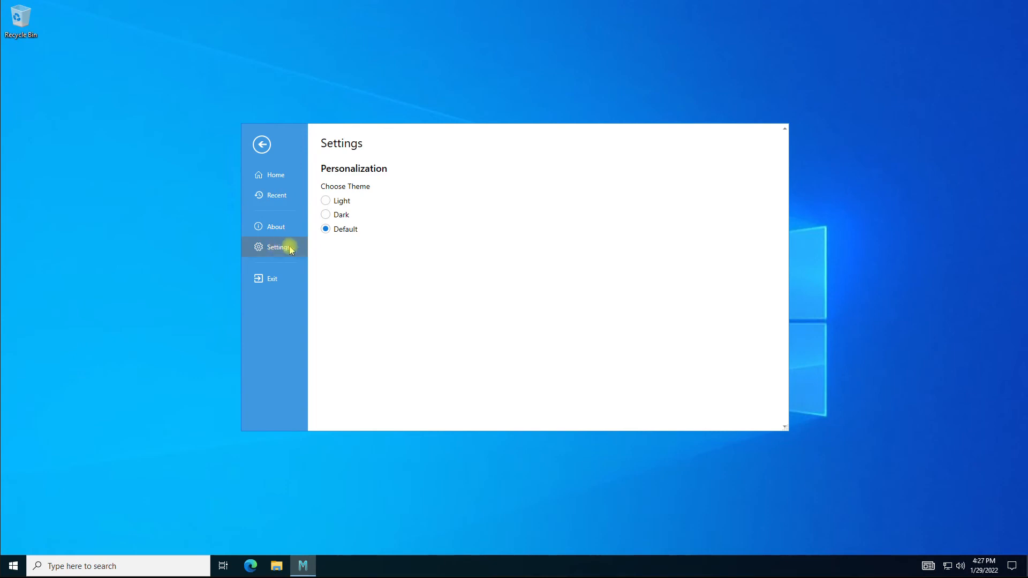
pyautogui.click(325, 201)
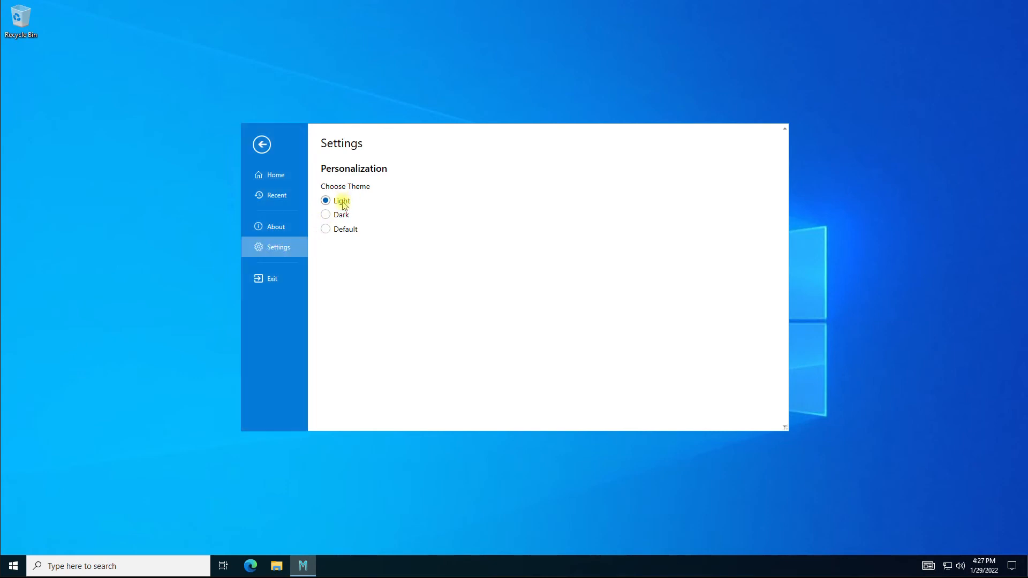
pyautogui.click(326, 214)
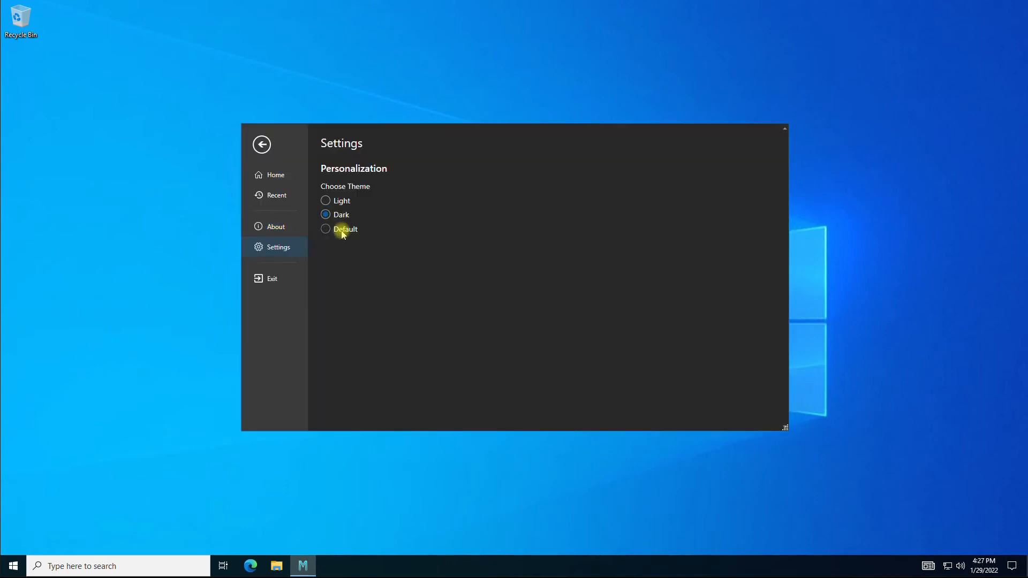
pyautogui.click(326, 229)
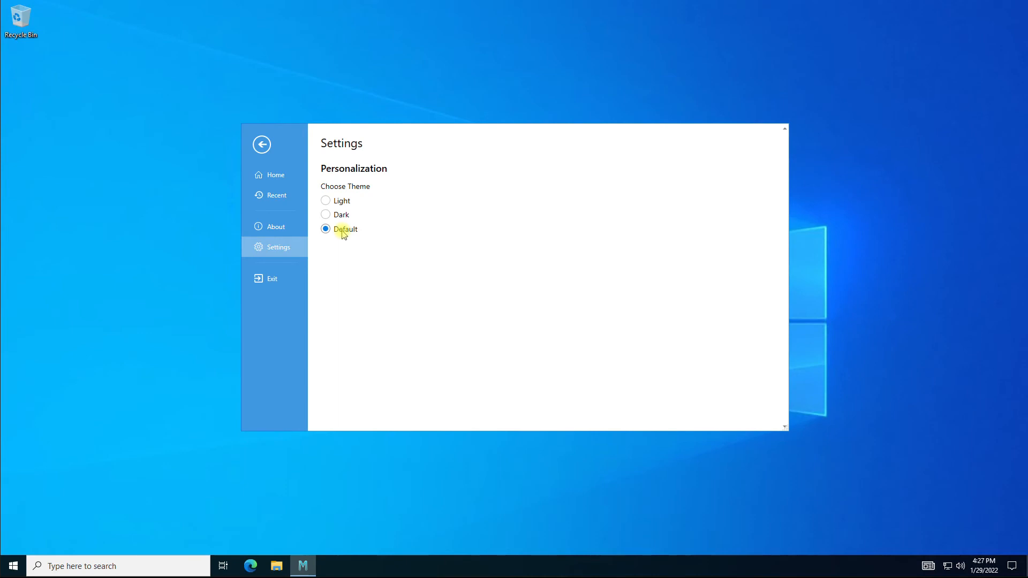
pyautogui.moveTo(262, 145)
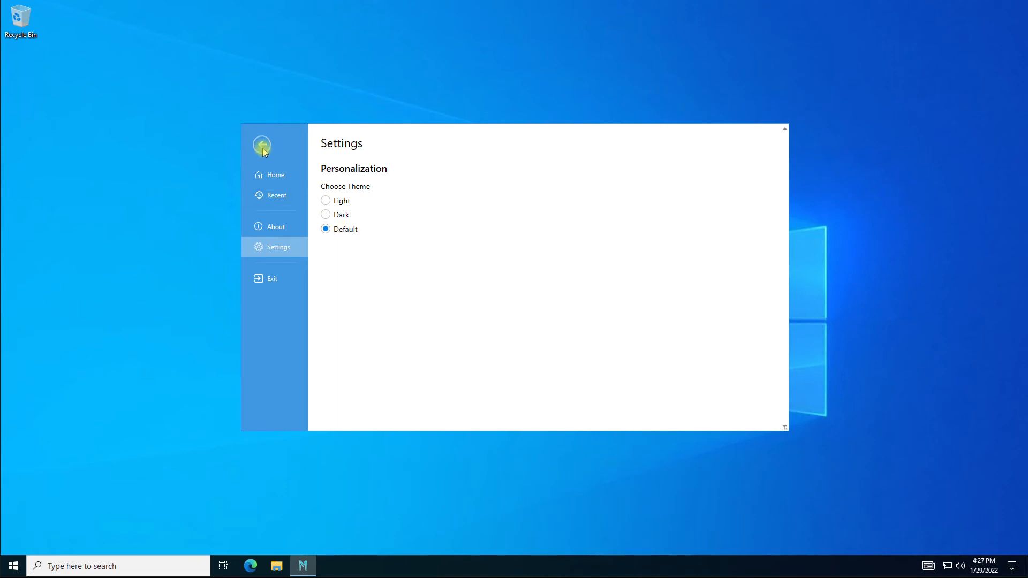
# Leave the File backstage and show the Server tab's TCP settings on port 502.
pyautogui.click(262, 145)
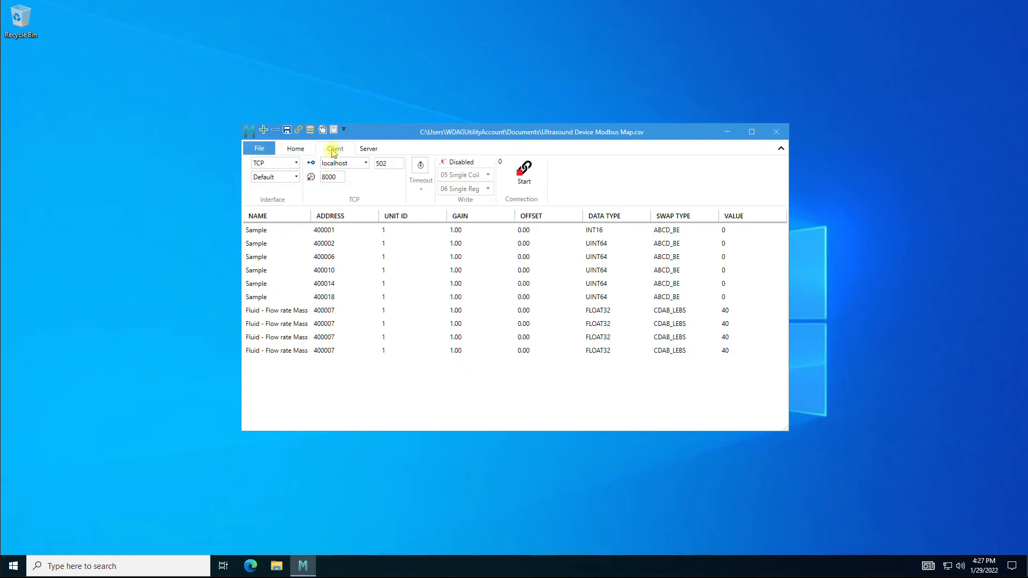
pyautogui.moveTo(351, 155)
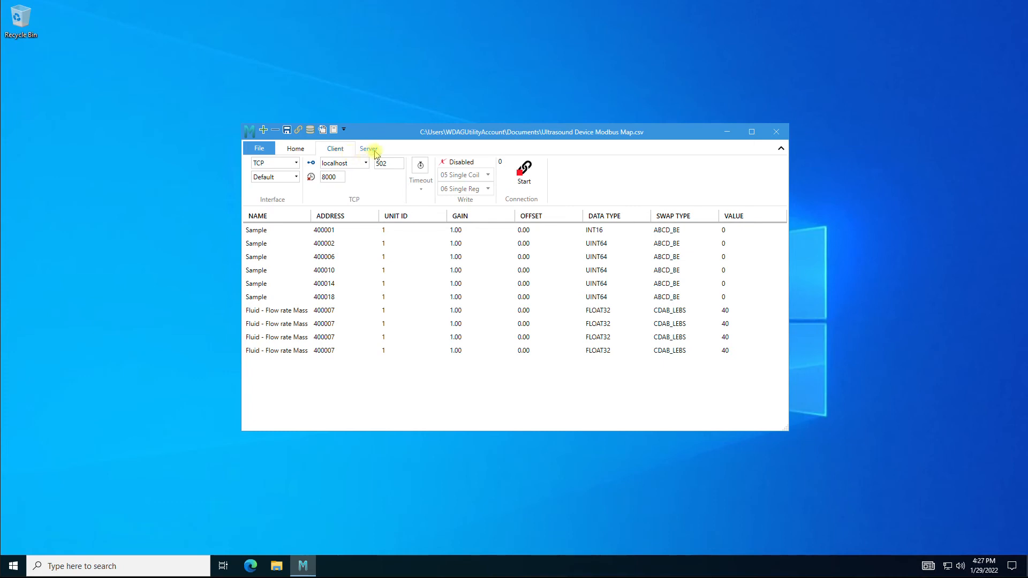
pyautogui.click(368, 148)
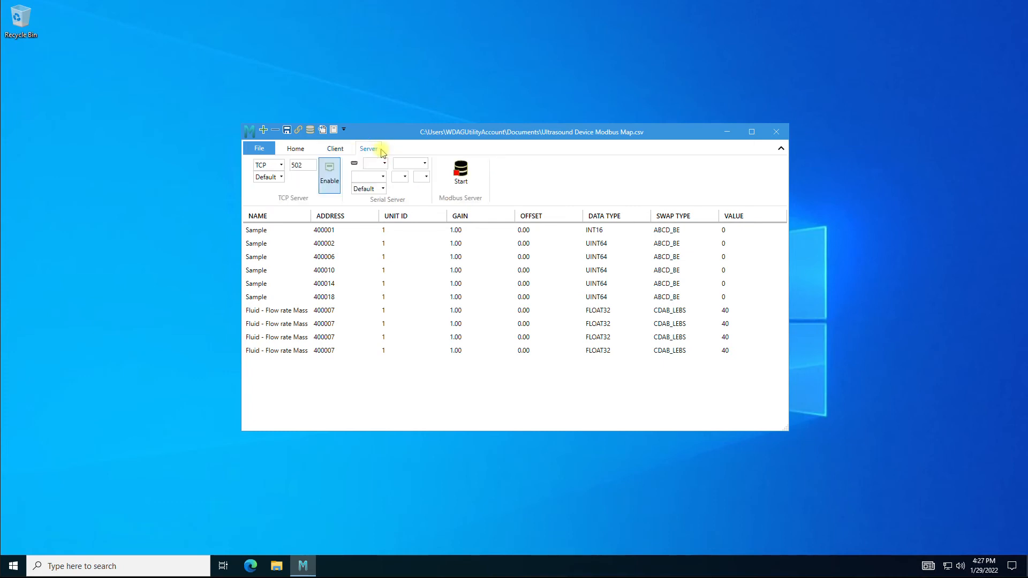